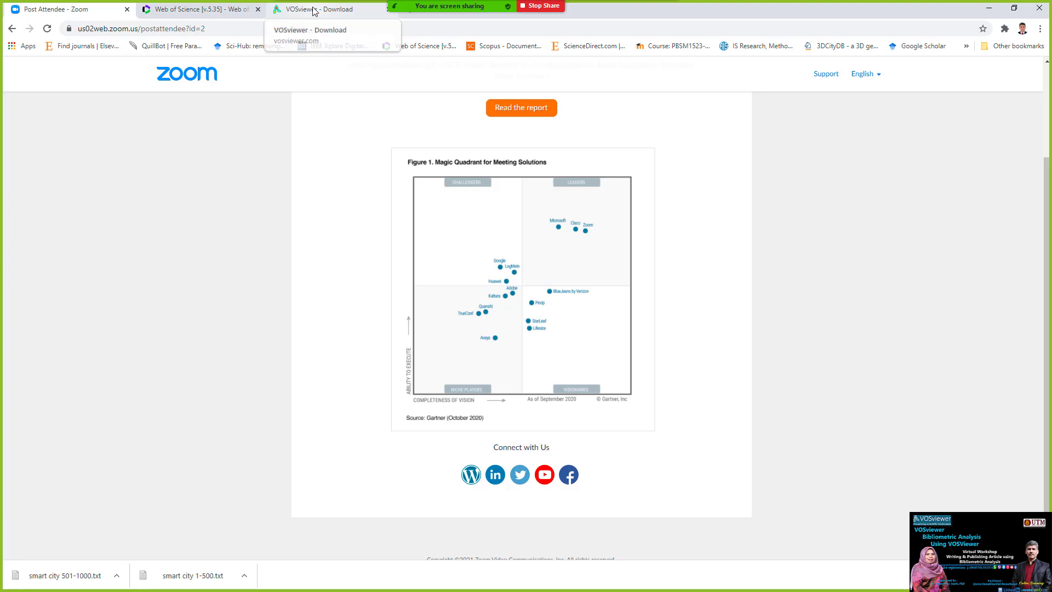
Step: Glance at the Web of Science search tab, then return to the loading Scopus document search tab
{"action": "left_click", "coordinate": [314, 9]}
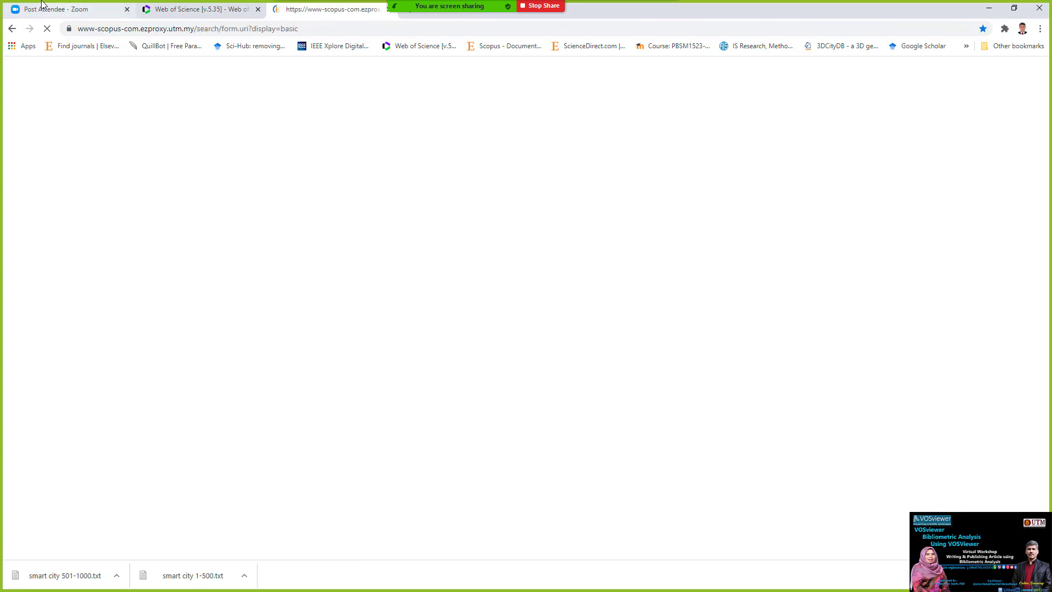
{"action": "left_click", "coordinate": [197, 9]}
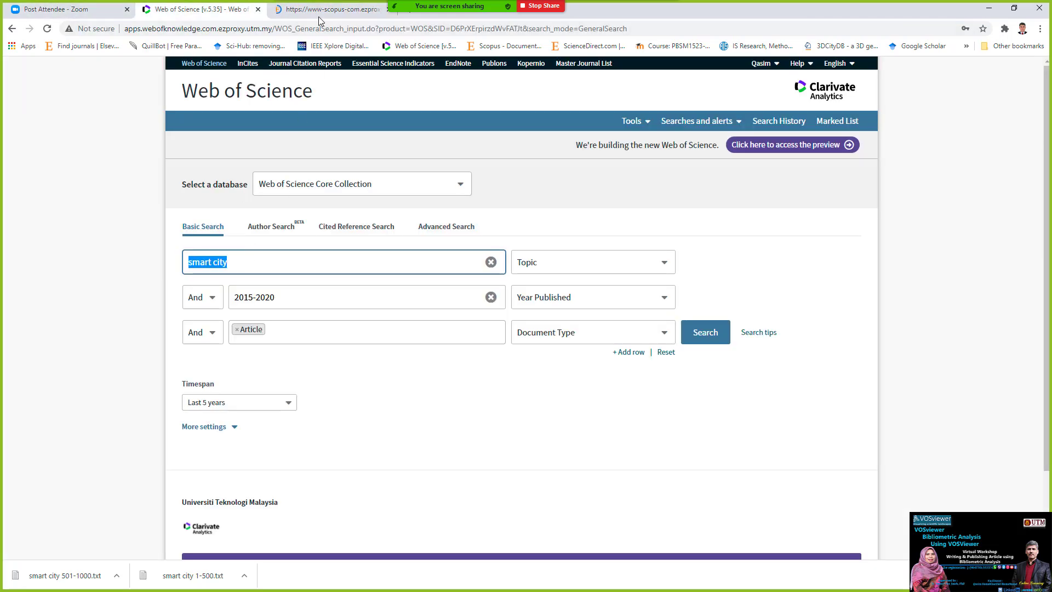
{"action": "left_click", "coordinate": [328, 9]}
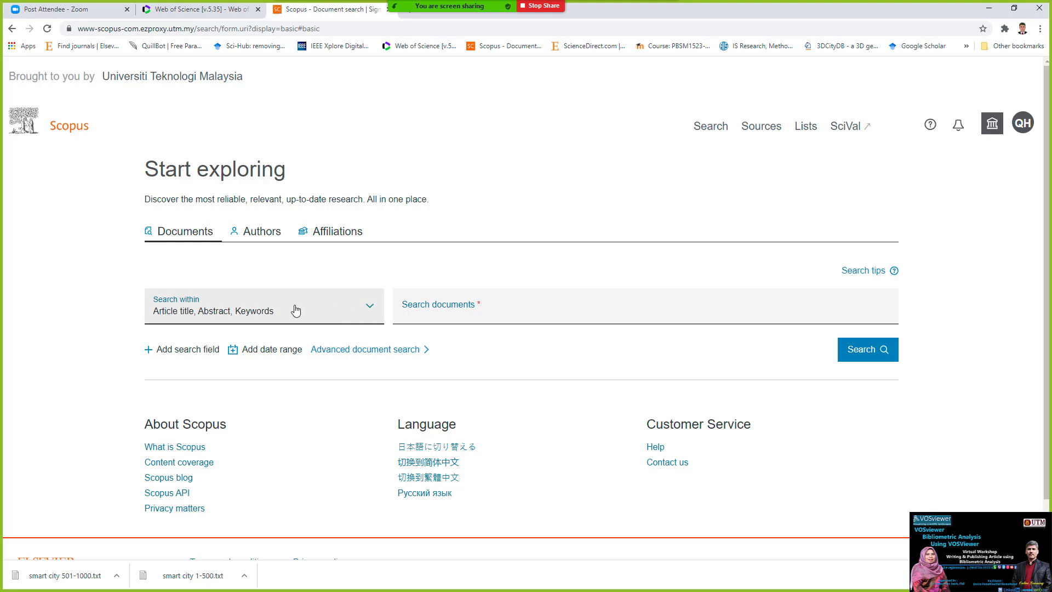
Step: Enter 'smart city' as the query and add a published date range starting 2015, added-to-Scopus any time
{"action": "left_click", "coordinate": [495, 318]}
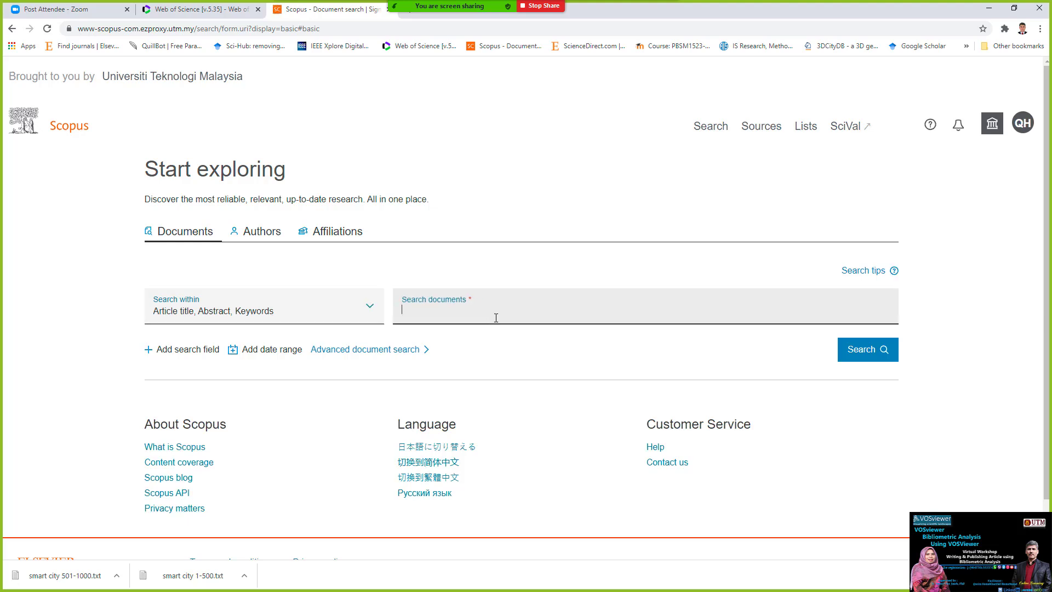
{"action": "type", "text": "smart city"}
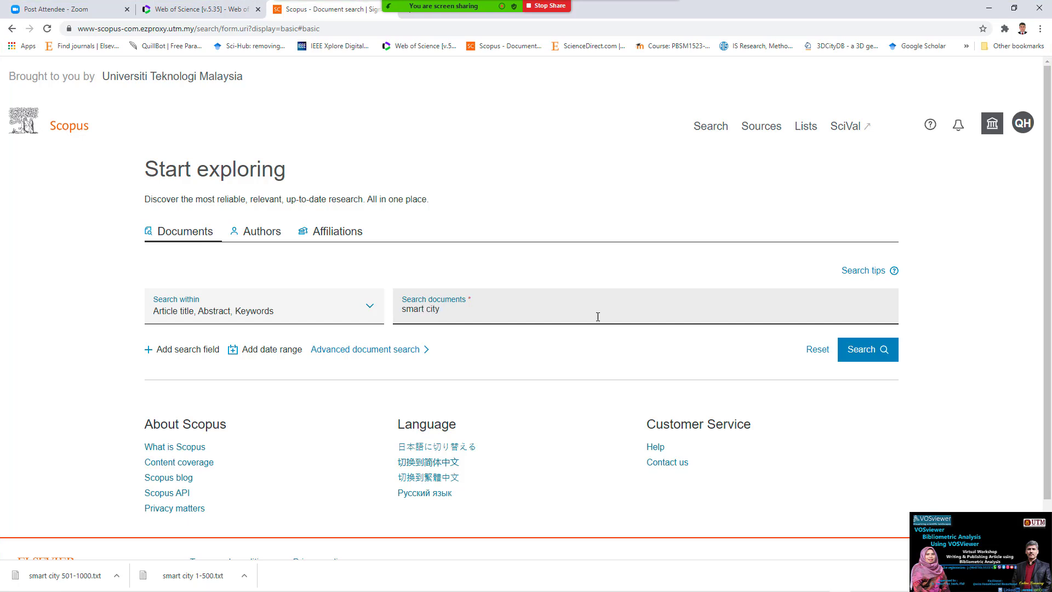
{"action": "mouse_move", "coordinate": [566, 359]}
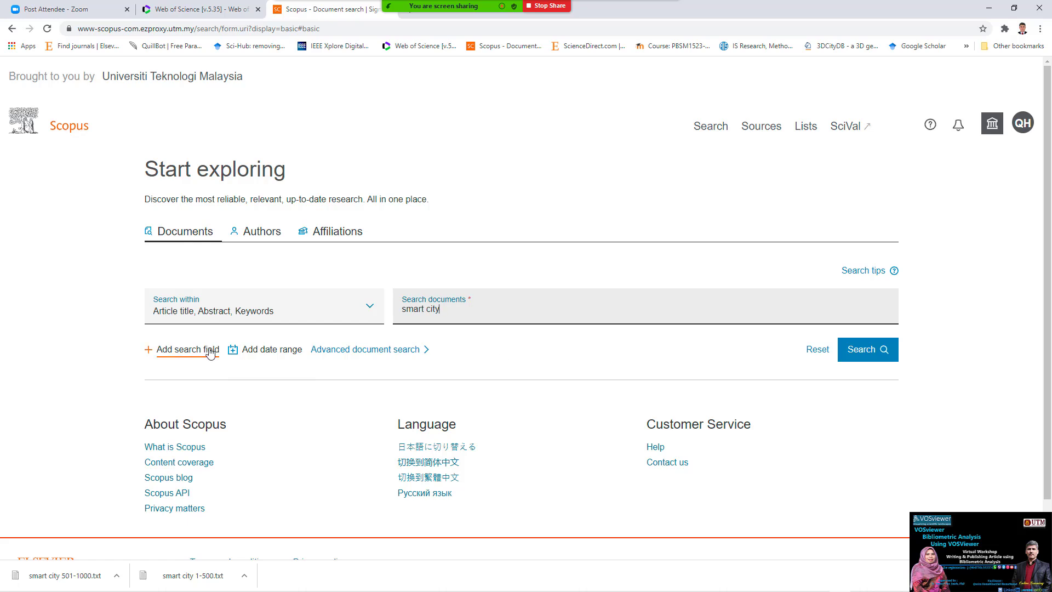
{"action": "left_click", "coordinate": [270, 349]}
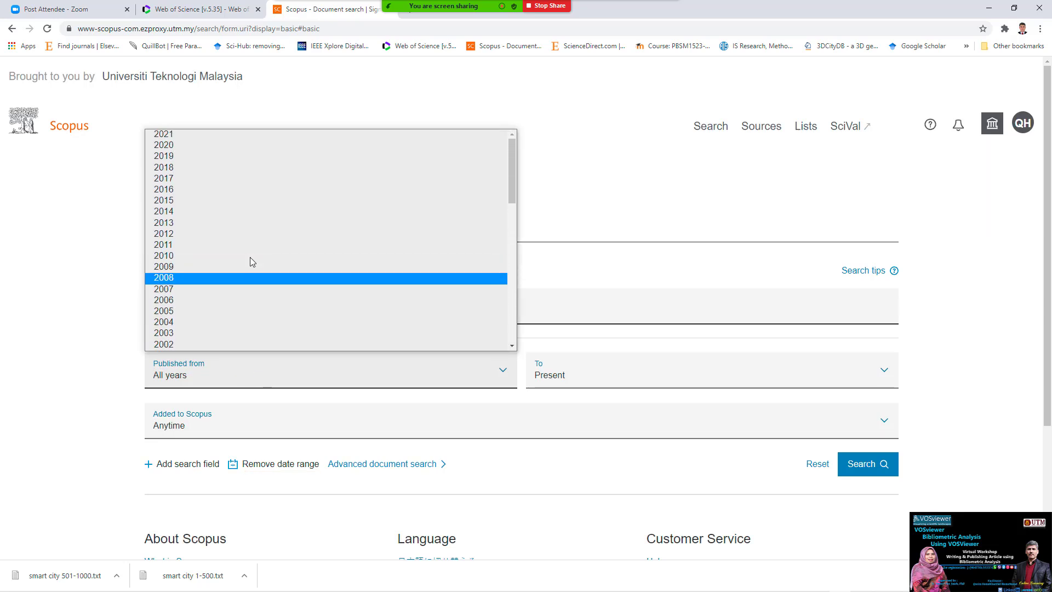
{"action": "scroll", "scroll_direction": "down", "scroll_amount": 3}
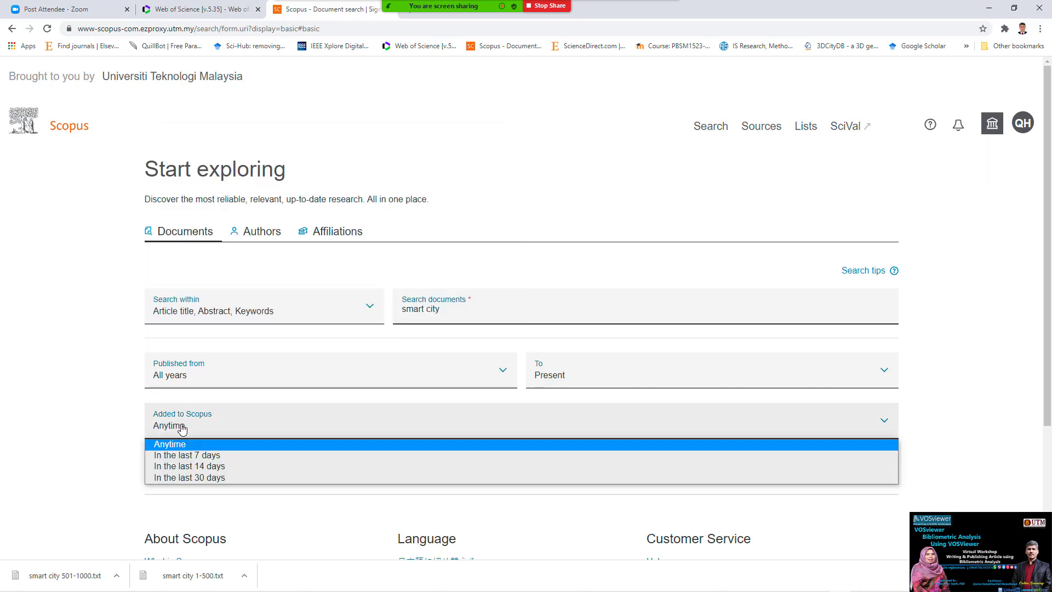
{"action": "left_click", "coordinate": [169, 444]}
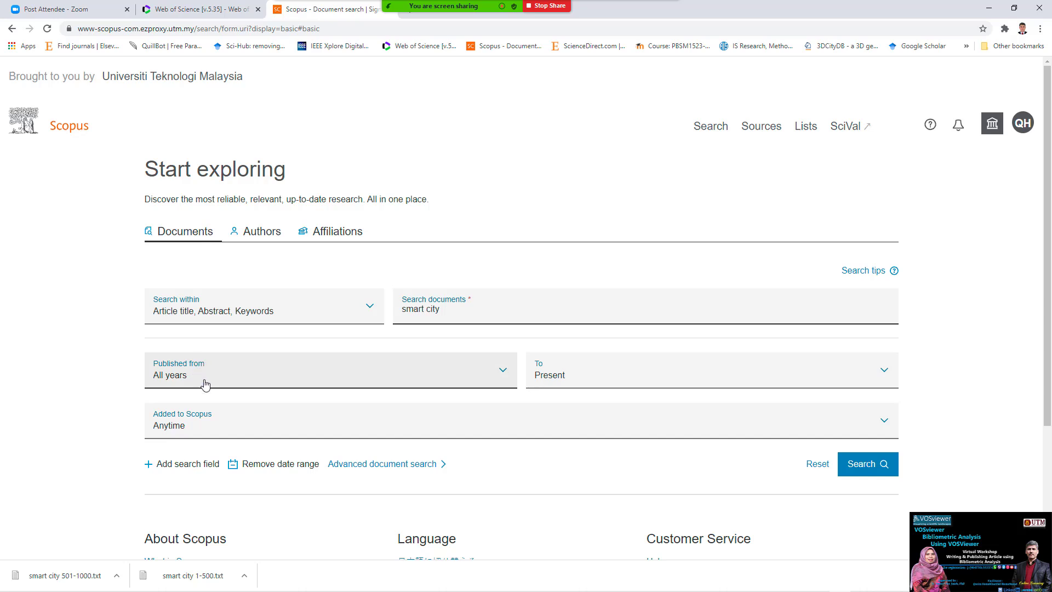
{"action": "left_click", "coordinate": [328, 370]}
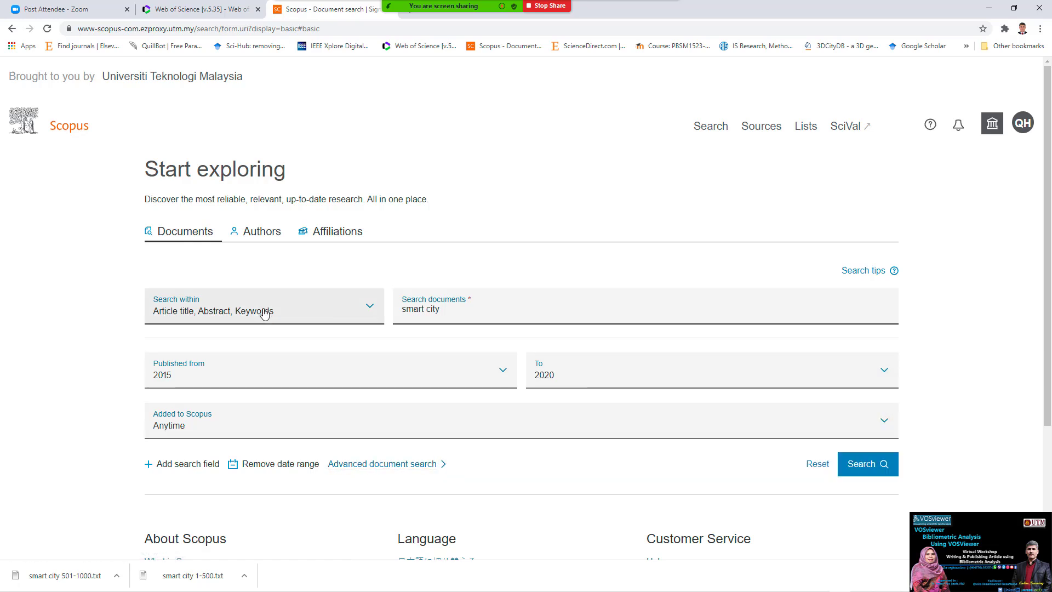
{"action": "mouse_move", "coordinate": [224, 318]}
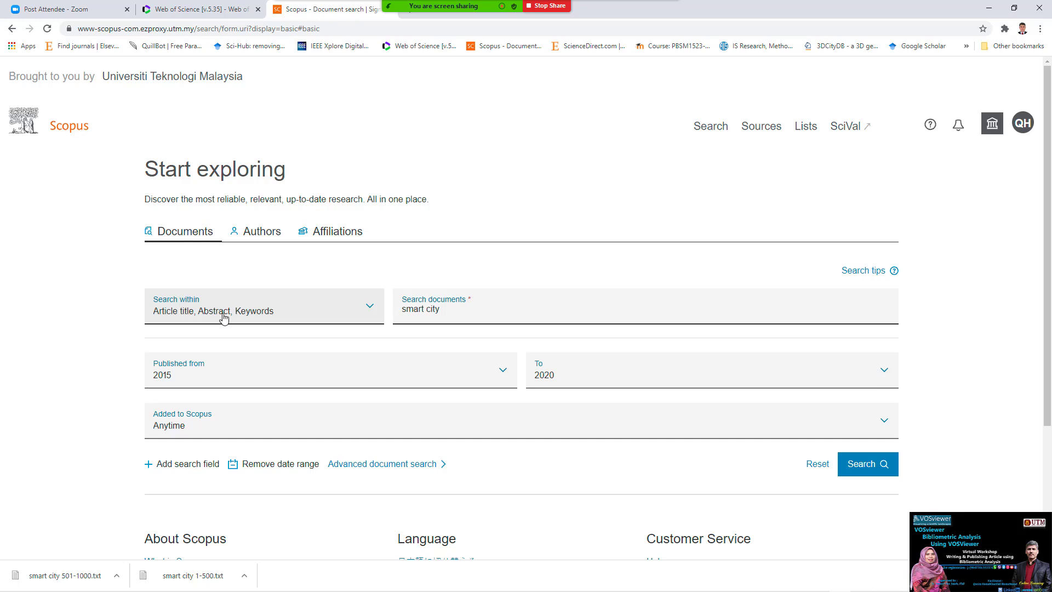
Step: Keep the search within Article title, Abstract, Keywords and submit the 2015–2020 query
{"action": "left_click", "coordinate": [263, 307]}
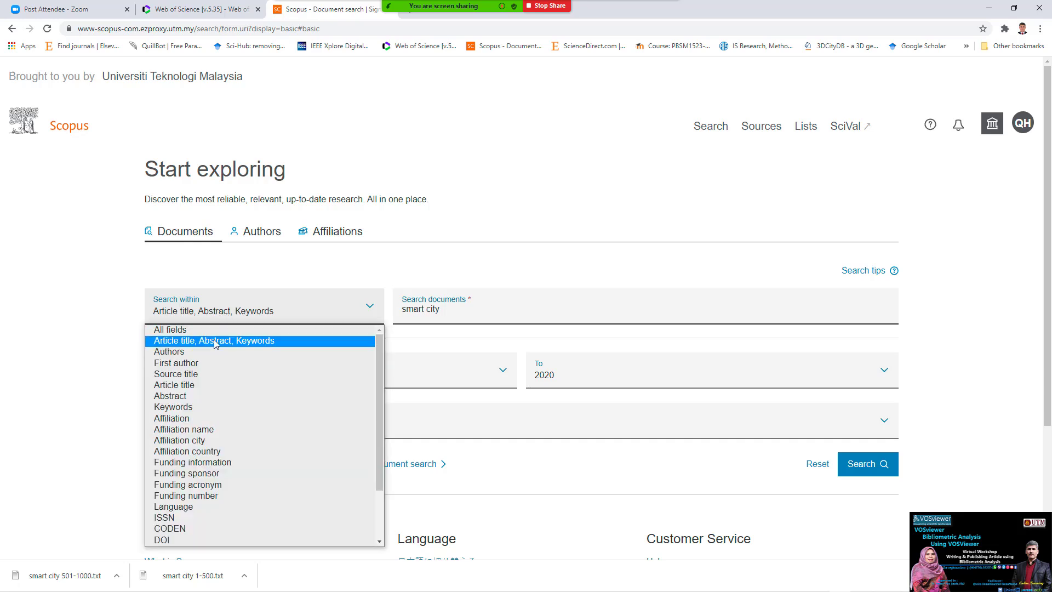
{"action": "left_click", "coordinate": [213, 340]}
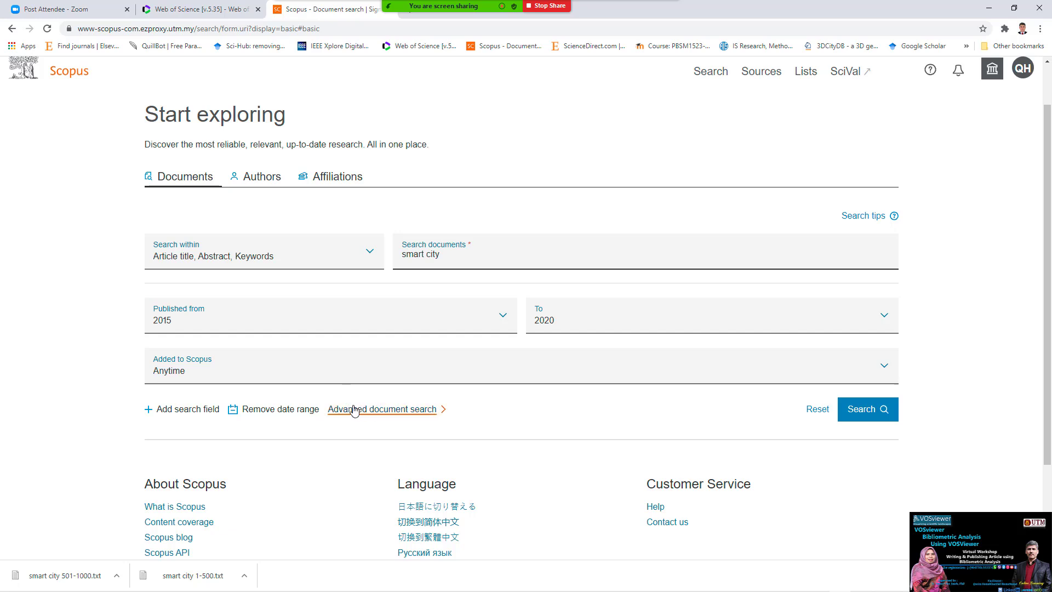
{"action": "left_click", "coordinate": [868, 409]}
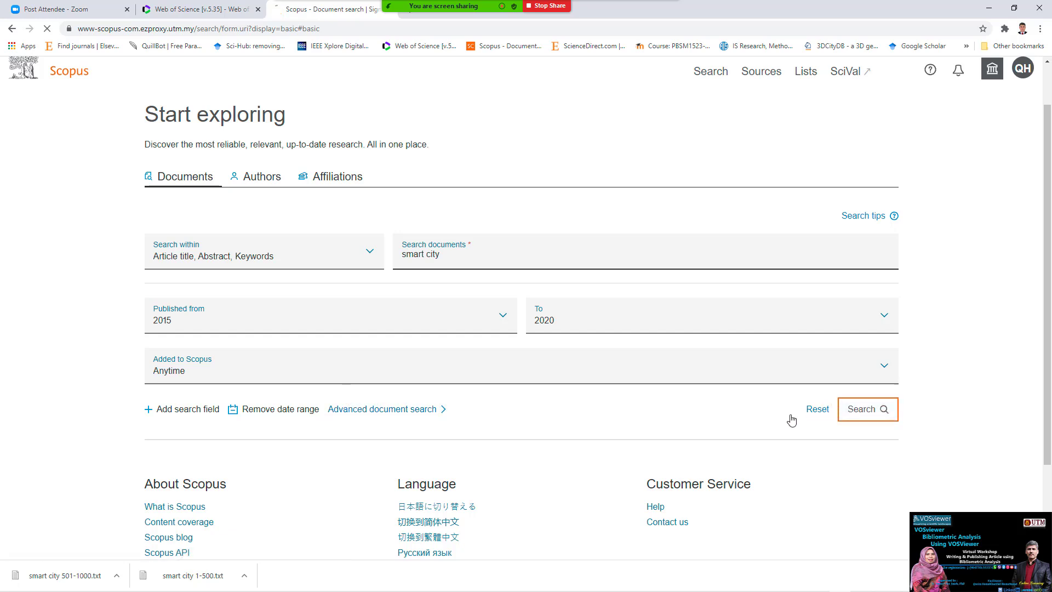
Step: Run the Scopus search to load the 29,637 smart city documents for 2015–2020
{"action": "left_click", "coordinate": [868, 409]}
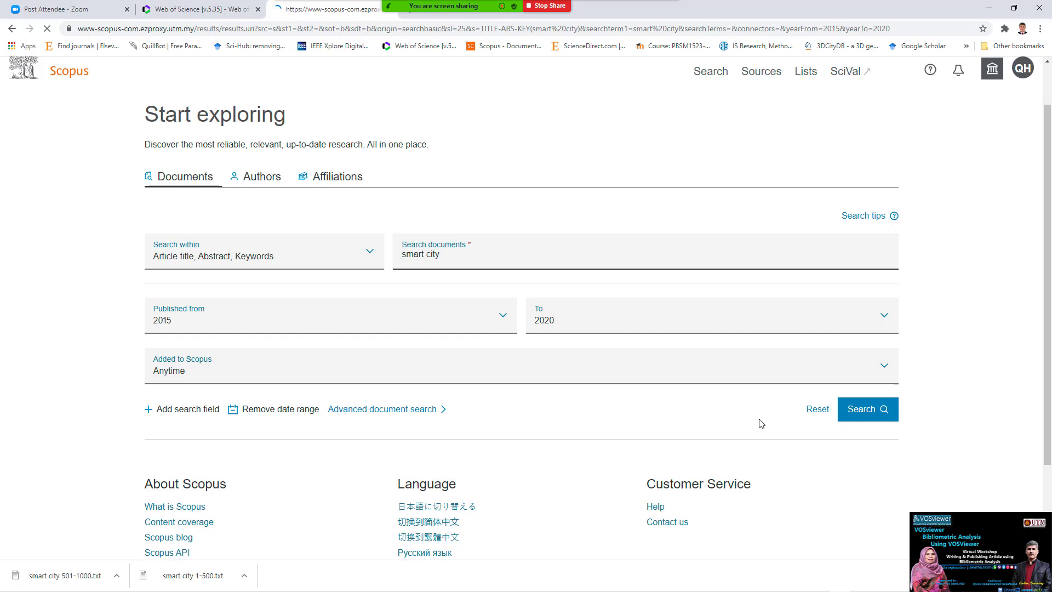
{"action": "left_click", "coordinate": [868, 409]}
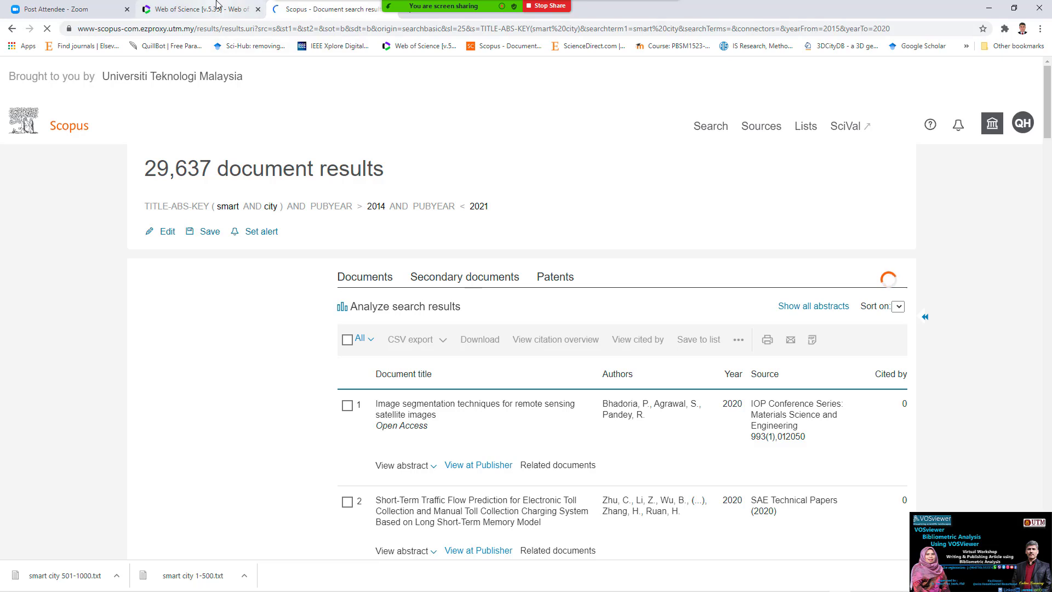
Step: In the Web of Science tab, set Document Type to All document types and run the search for 7,132 results
{"action": "left_click", "coordinate": [192, 9]}
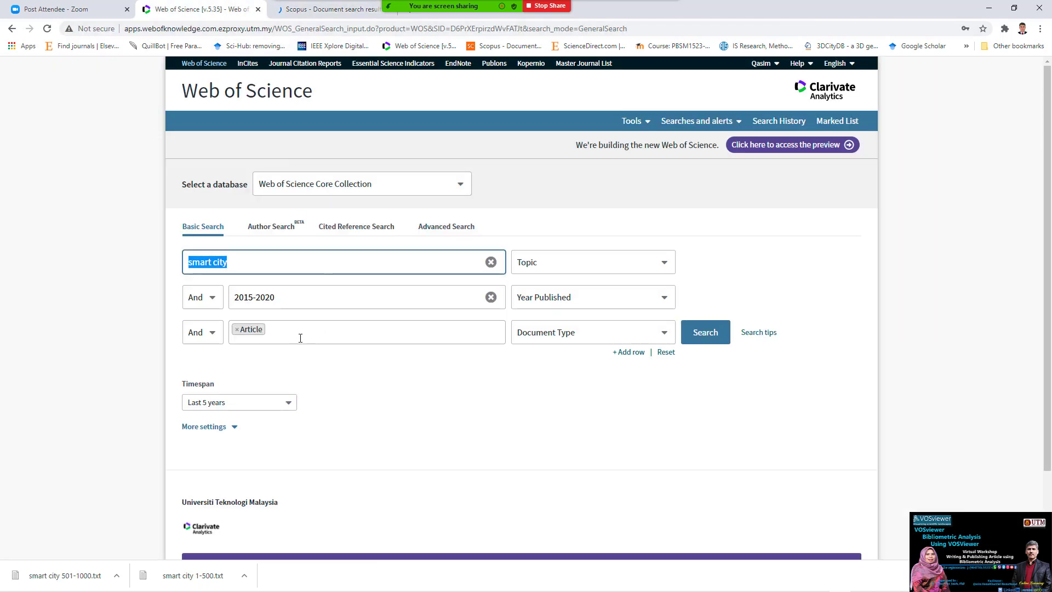
{"action": "mouse_move", "coordinate": [328, 327]}
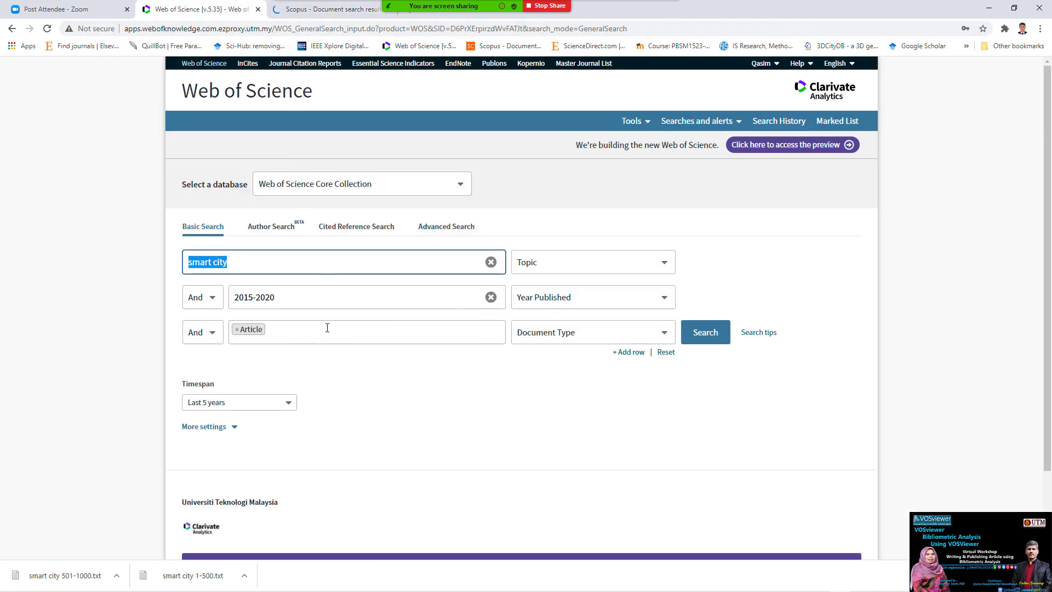
{"action": "left_click", "coordinate": [357, 331]}
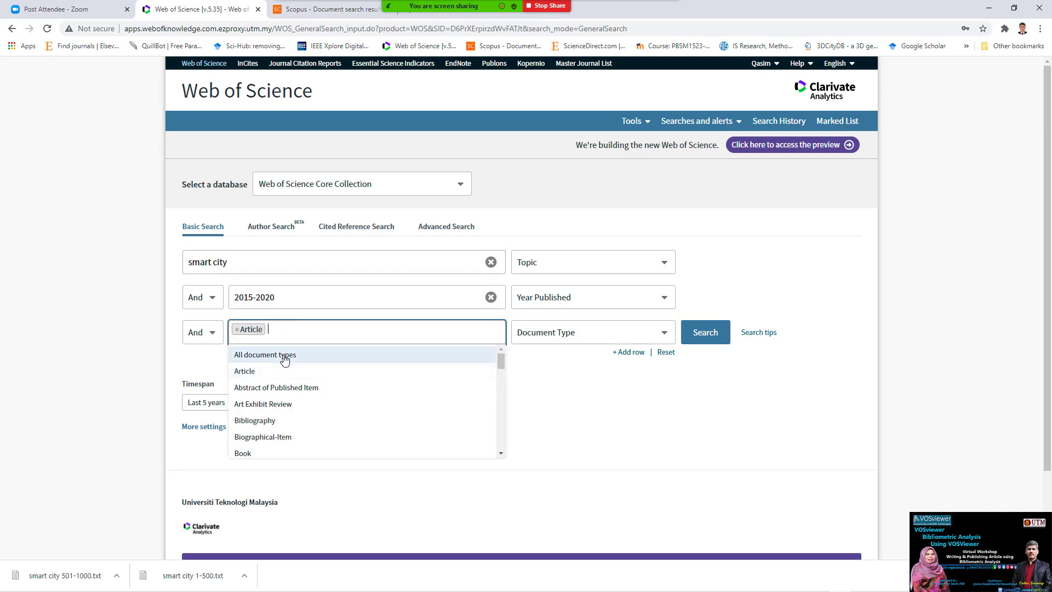
{"action": "left_click", "coordinate": [264, 355]}
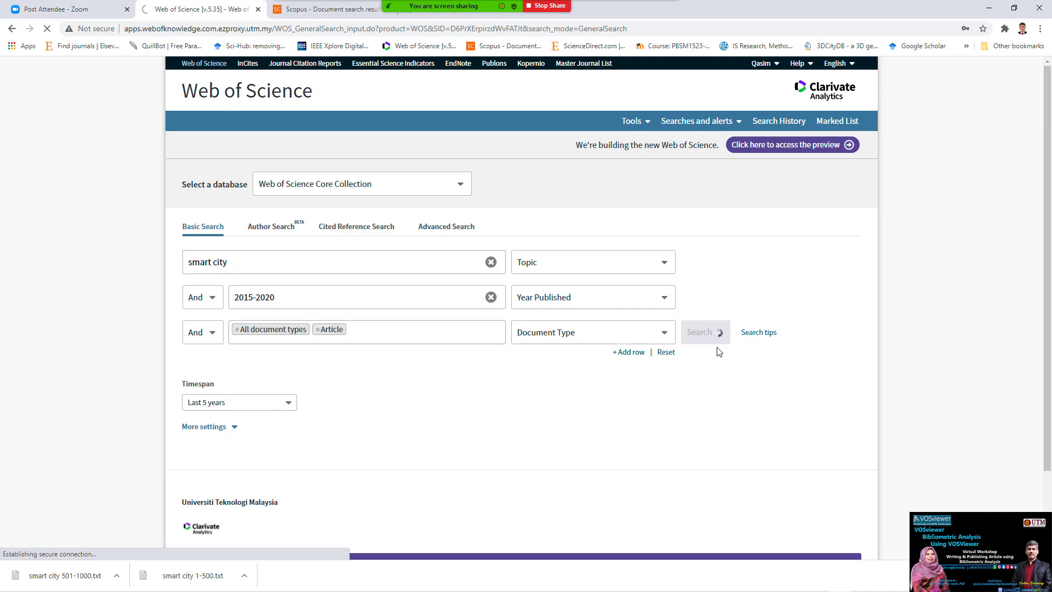
{"action": "left_click", "coordinate": [706, 332]}
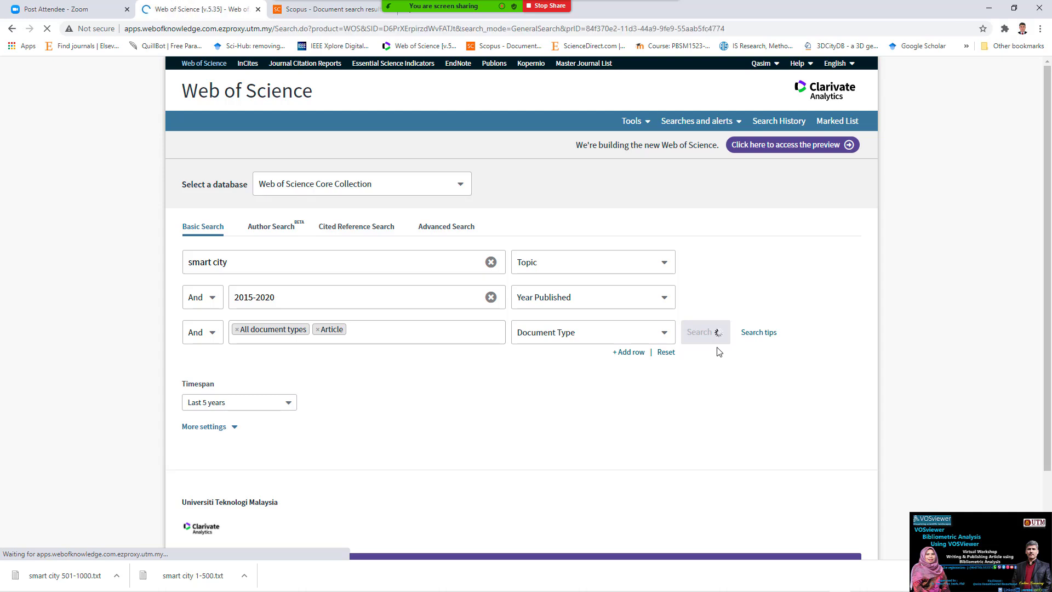
{"action": "left_click", "coordinate": [704, 332]}
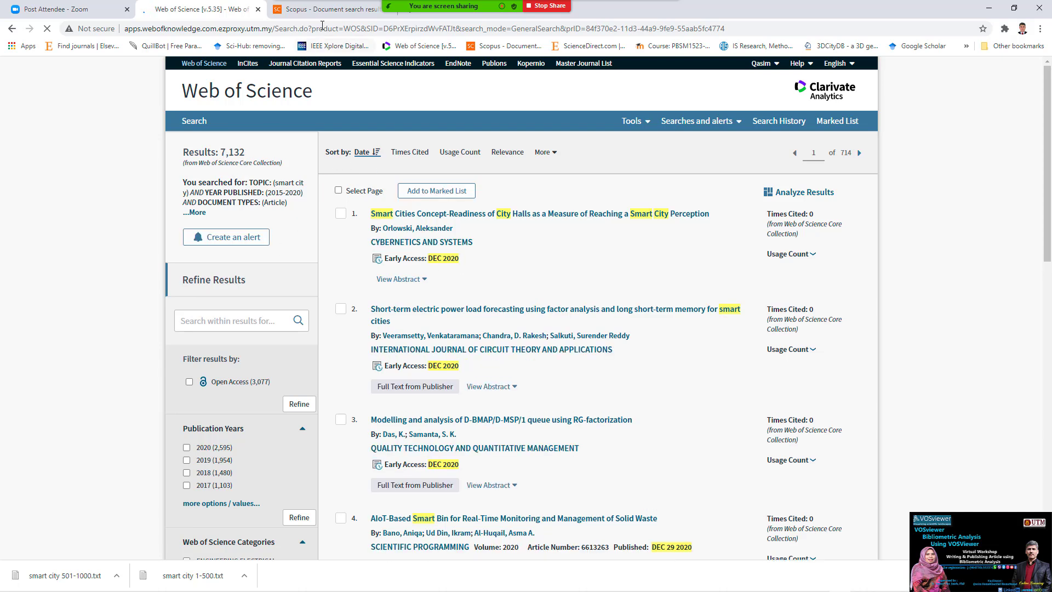
Step: Compare the Scopus 29,637 results with Web of Science's 7,132, expanding the full 'You searched for' query details
{"action": "left_click", "coordinate": [309, 9]}
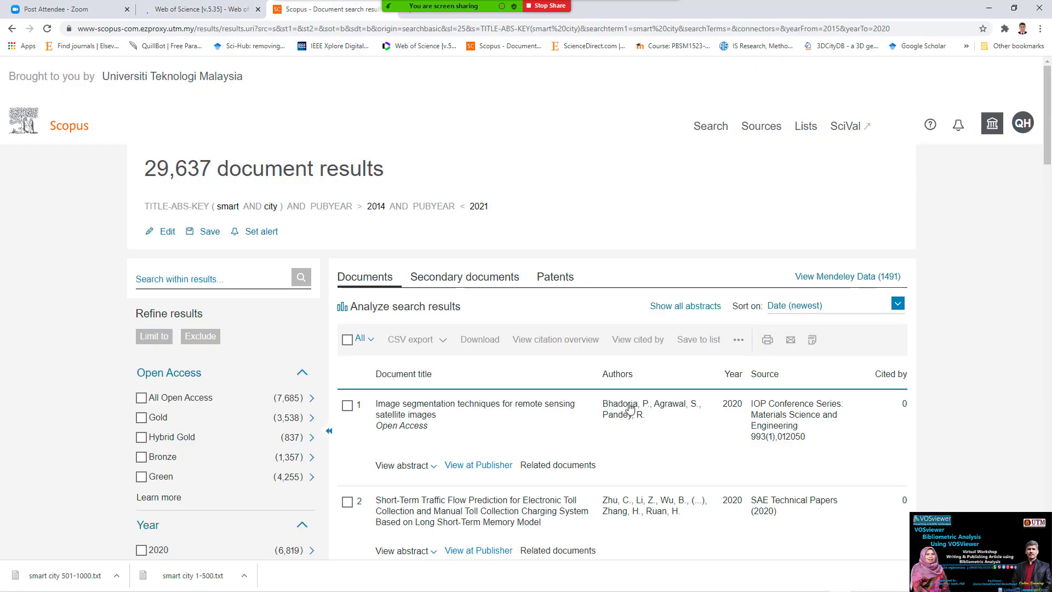
{"action": "mouse_move", "coordinate": [478, 393]}
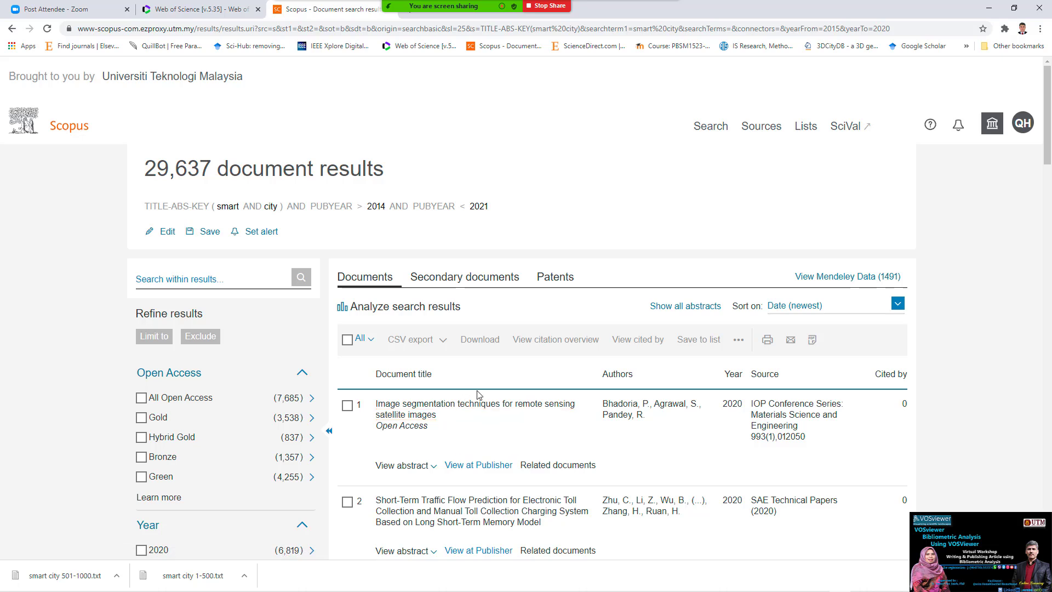
{"action": "mouse_move", "coordinate": [287, 233]}
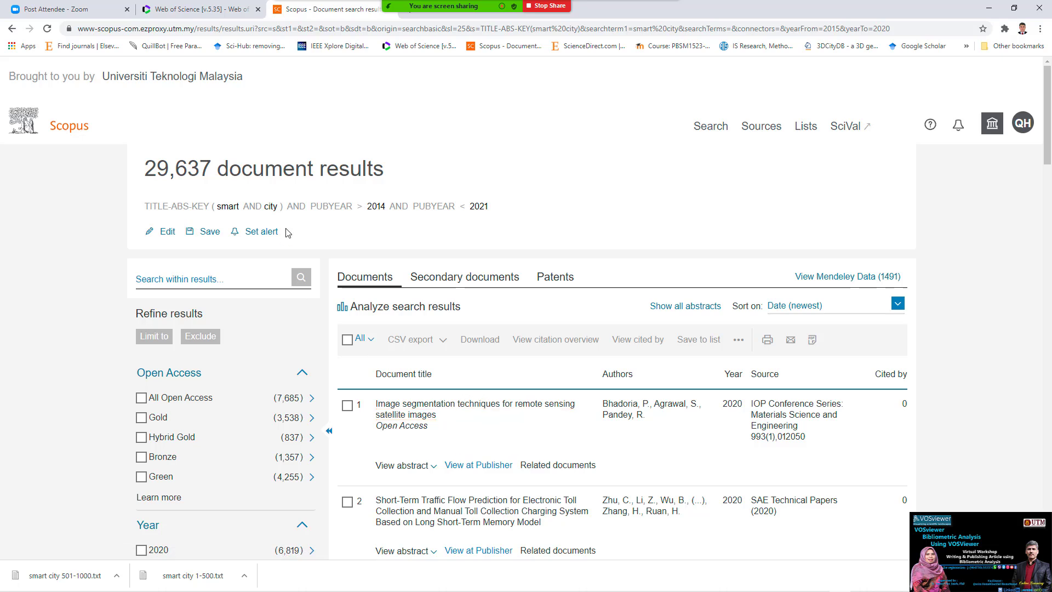
{"action": "mouse_move", "coordinate": [295, 218]}
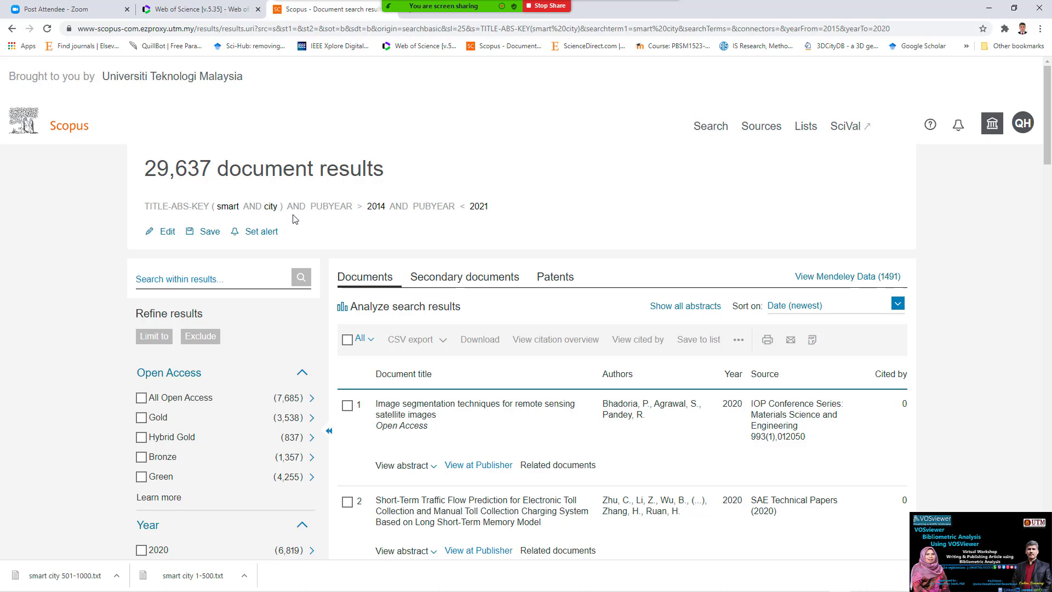
{"action": "mouse_move", "coordinate": [237, 223]}
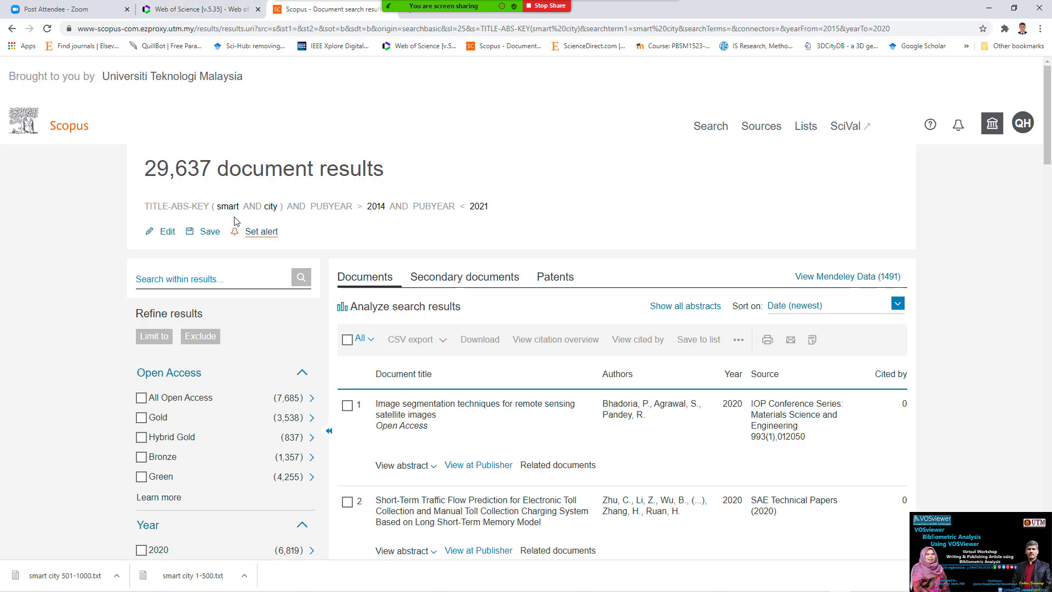
{"action": "mouse_move", "coordinate": [170, 6]}
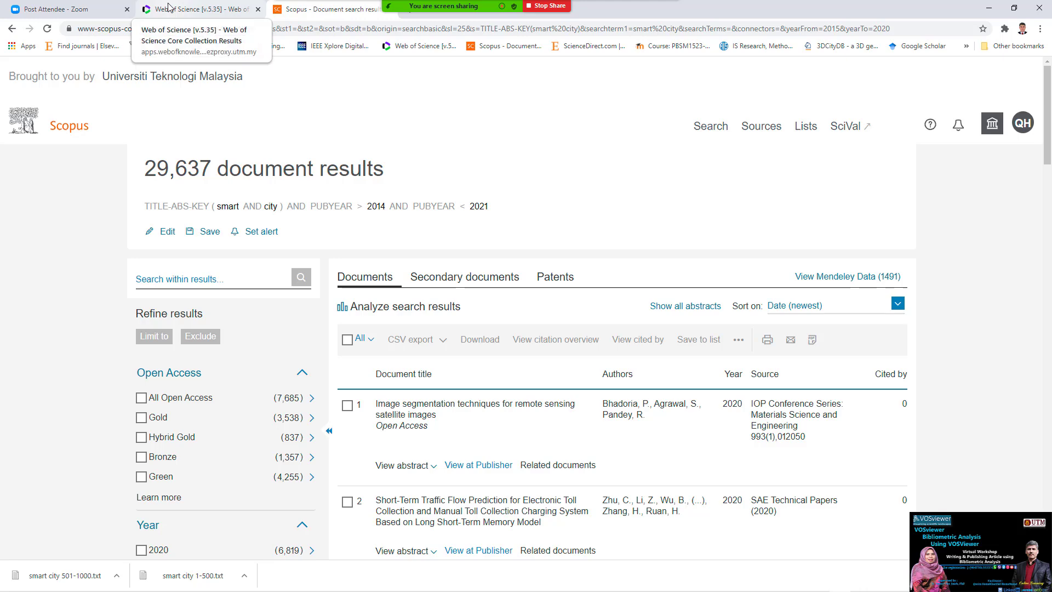
{"action": "left_click", "coordinate": [198, 8]}
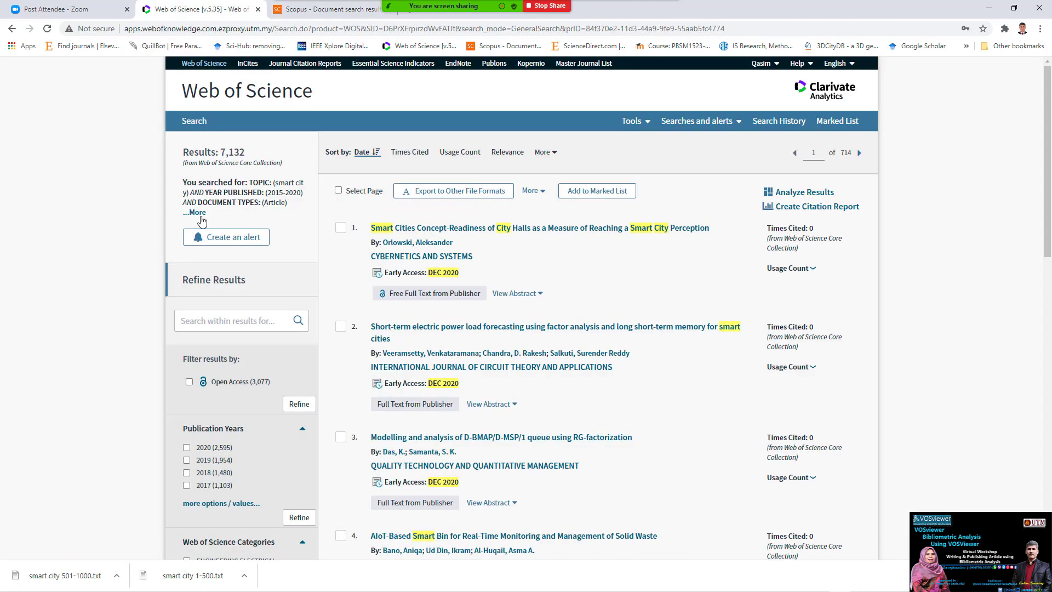
{"action": "left_click", "coordinate": [194, 212]}
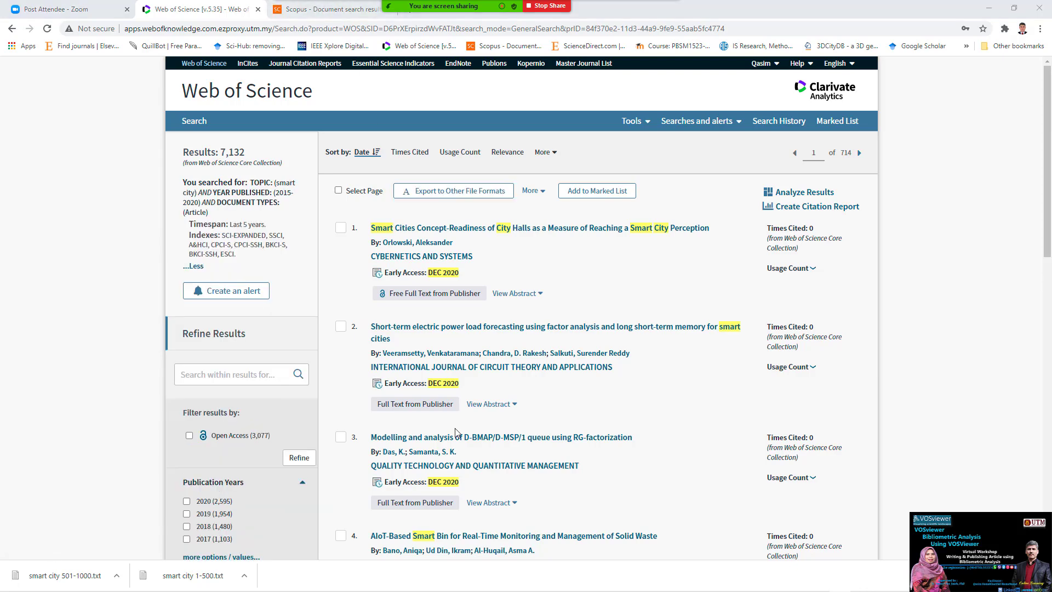
{"action": "left_click", "coordinate": [328, 10]}
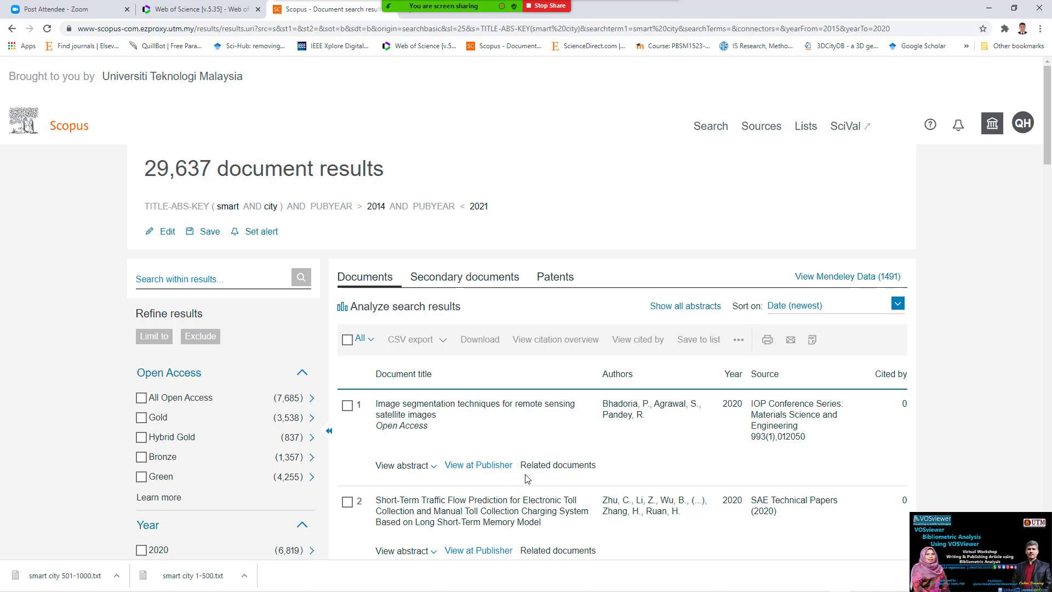
{"action": "mouse_move", "coordinate": [426, 317]}
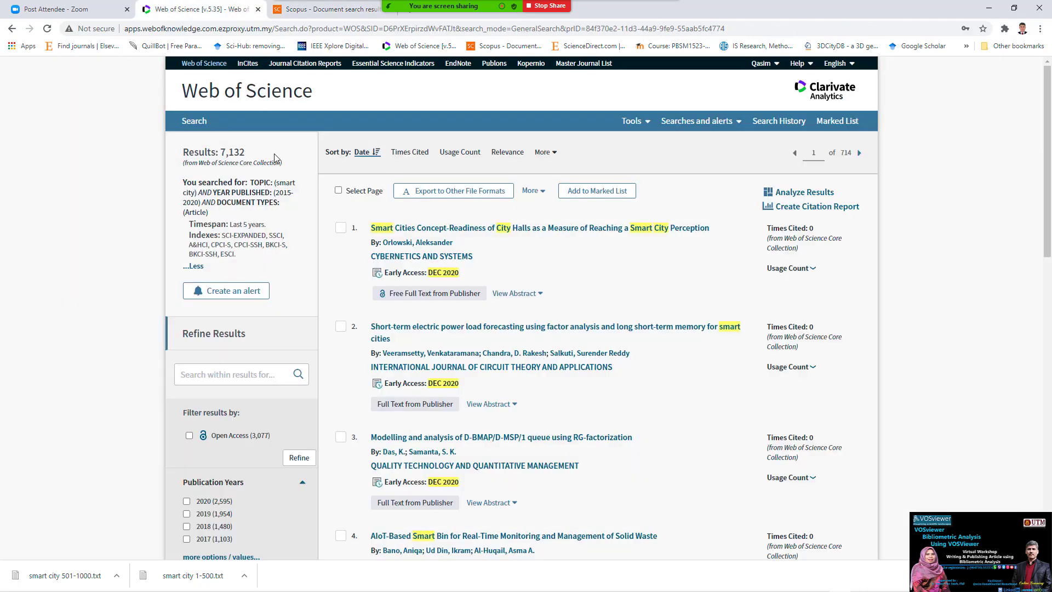
{"action": "mouse_move", "coordinate": [805, 191]}
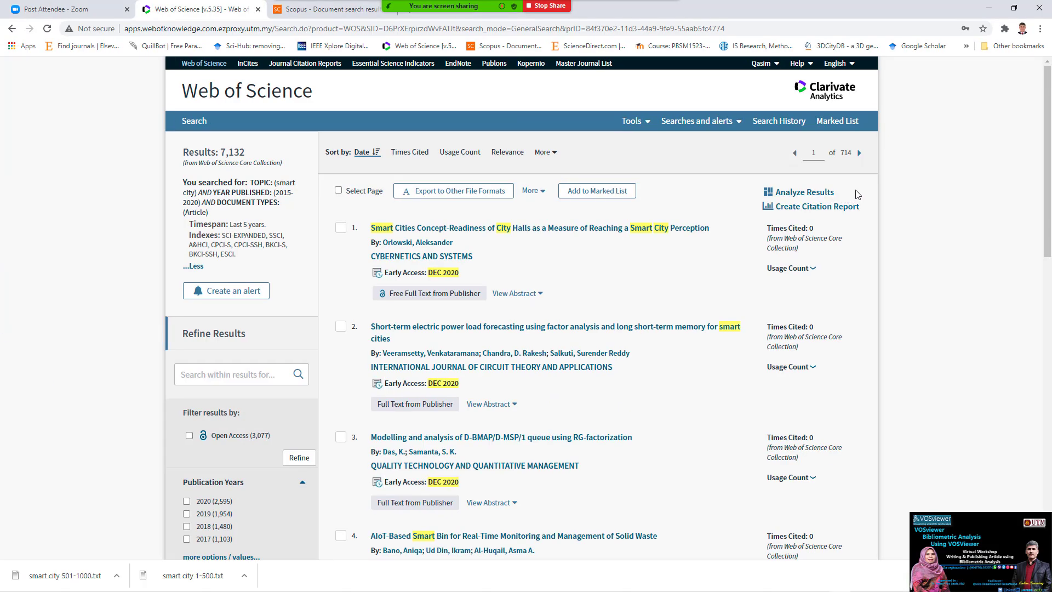
Step: Analyze the 7,132 results by Web of Science Categories, checking the Telecommunications count in the treemap
{"action": "left_click", "coordinate": [815, 206]}
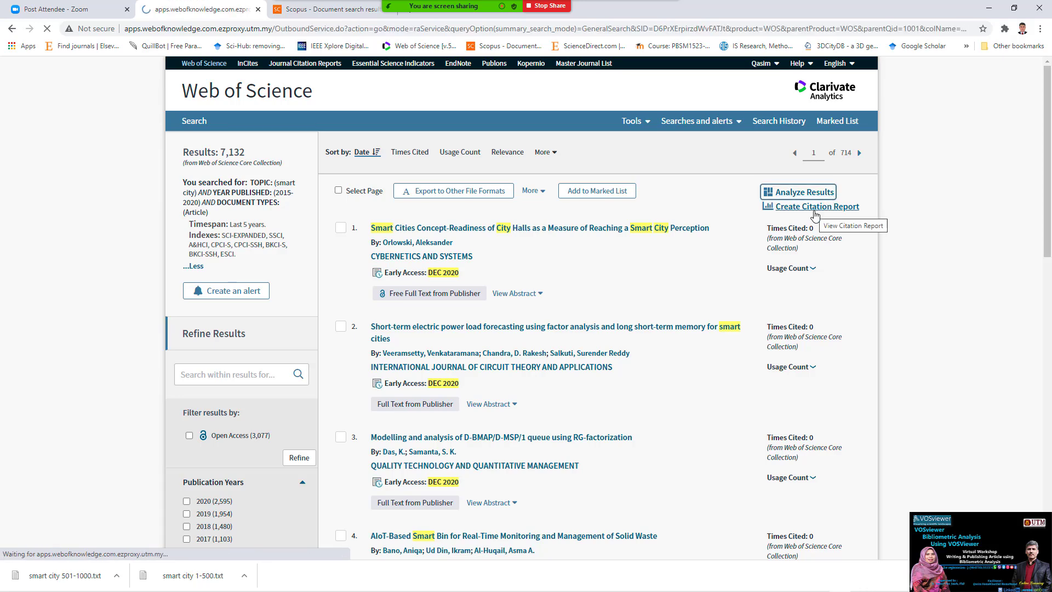
{"action": "left_click", "coordinate": [816, 206]}
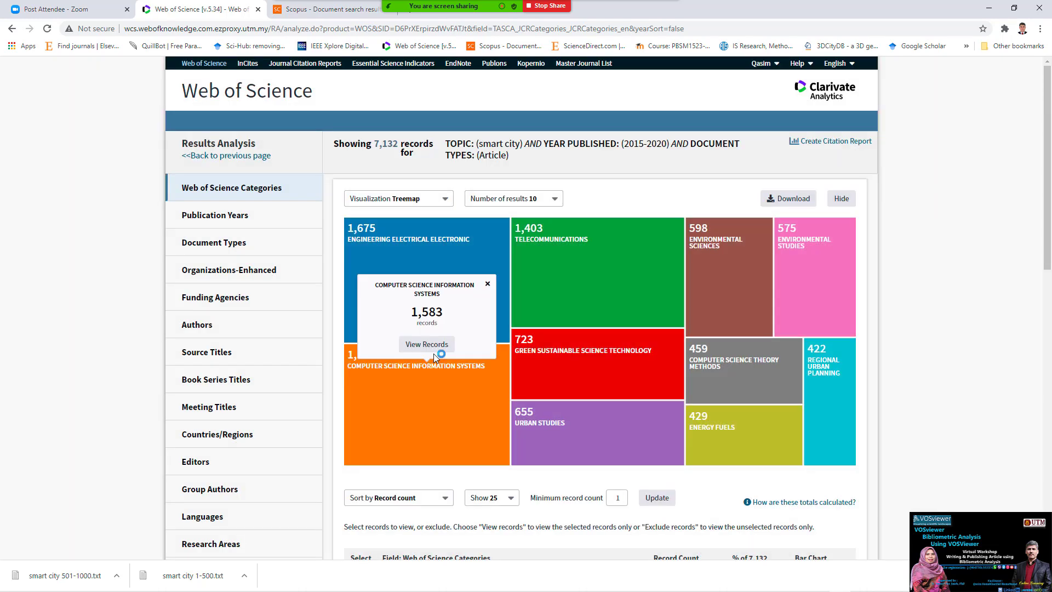
{"action": "mouse_move", "coordinate": [443, 314]}
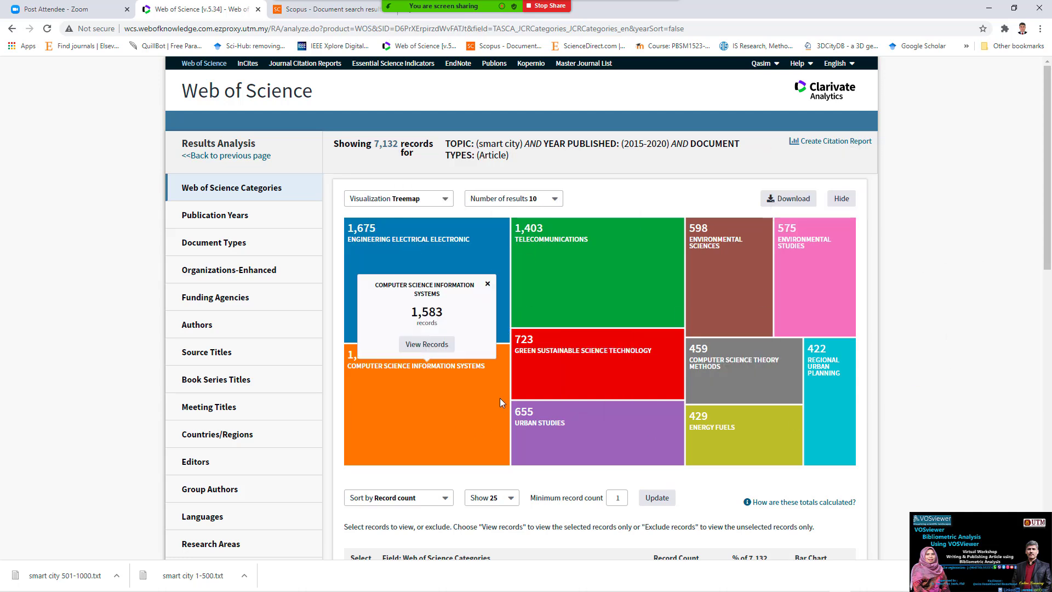
{"action": "left_click", "coordinate": [487, 283]}
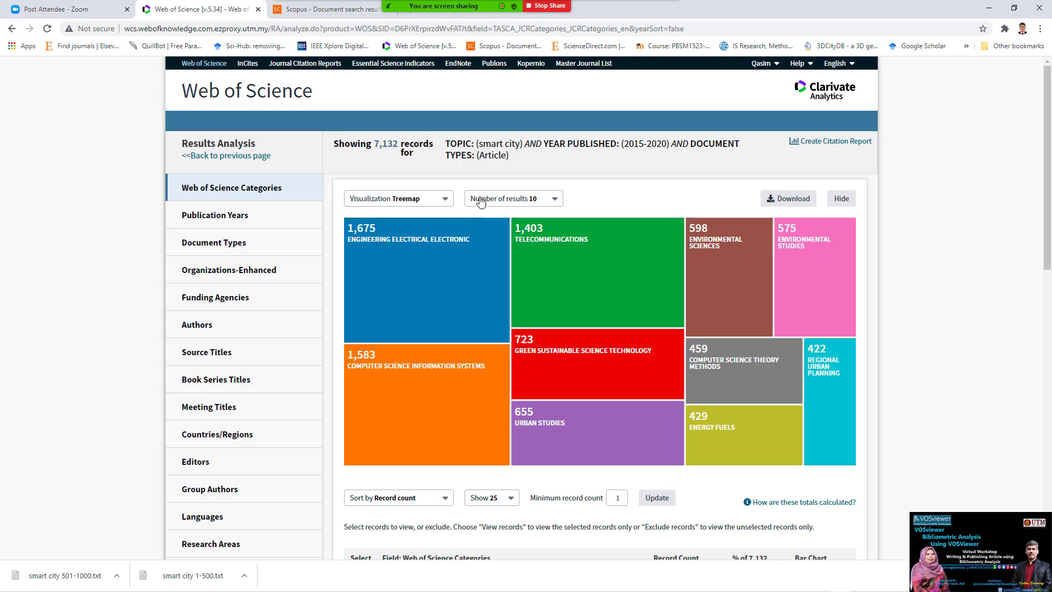
{"action": "left_click", "coordinate": [399, 198]}
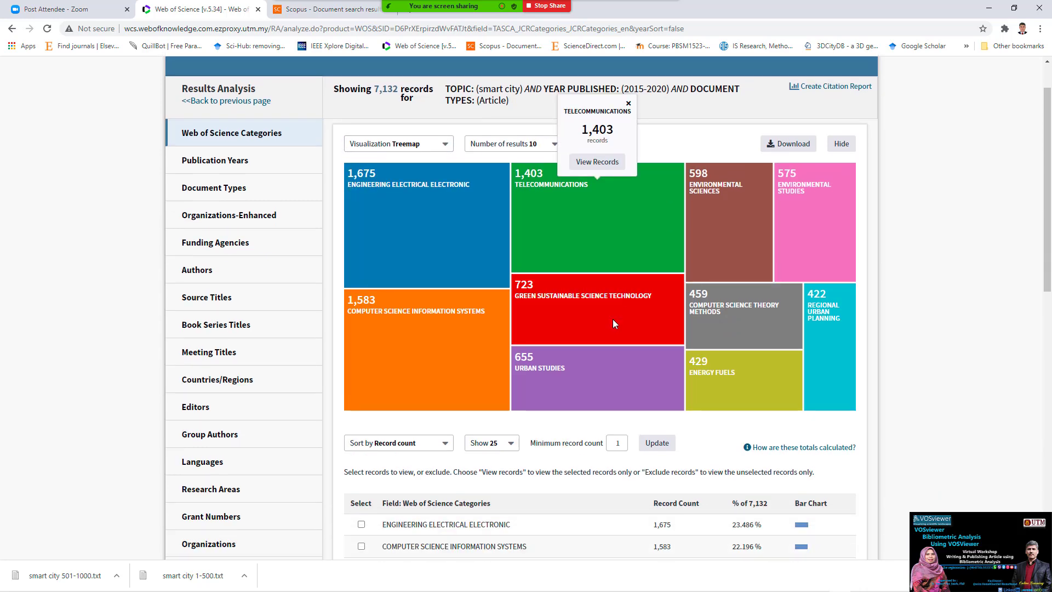
{"action": "scroll", "scroll_direction": "down", "scroll_amount": 3}
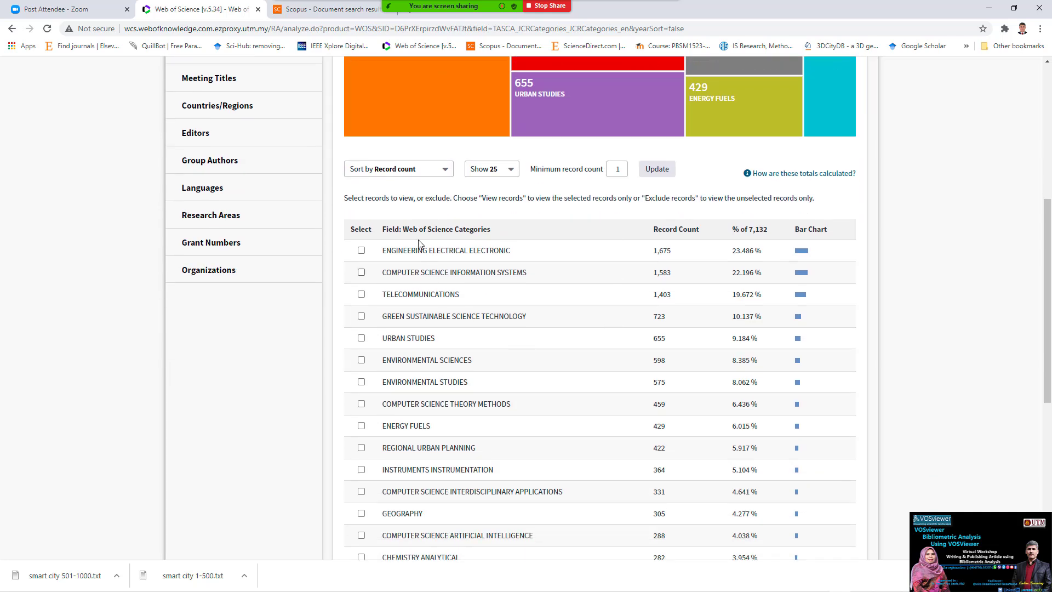
{"action": "mouse_move", "coordinate": [711, 239]}
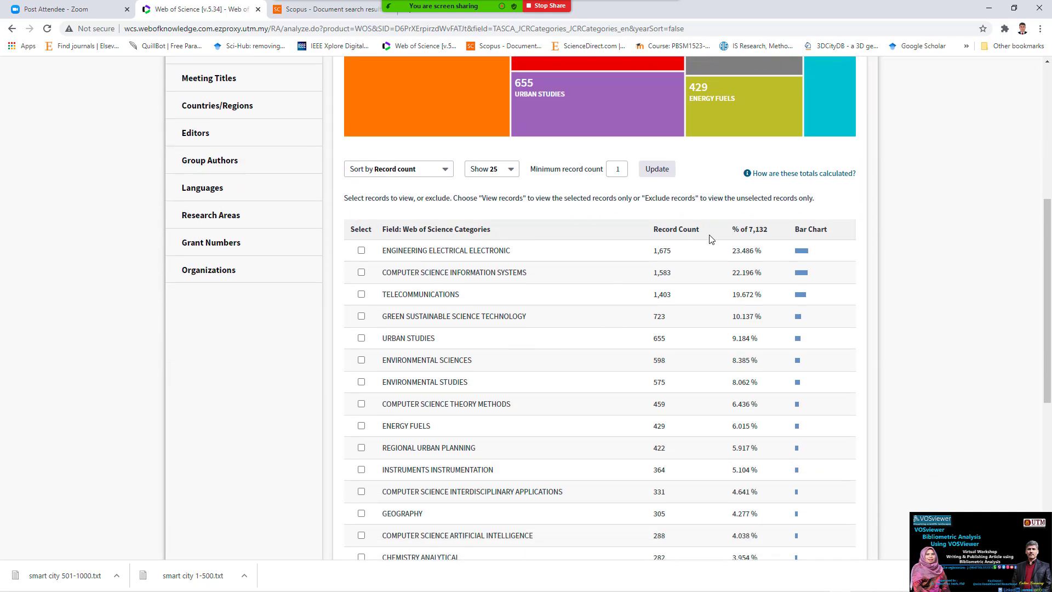
{"action": "mouse_move", "coordinate": [417, 233]}
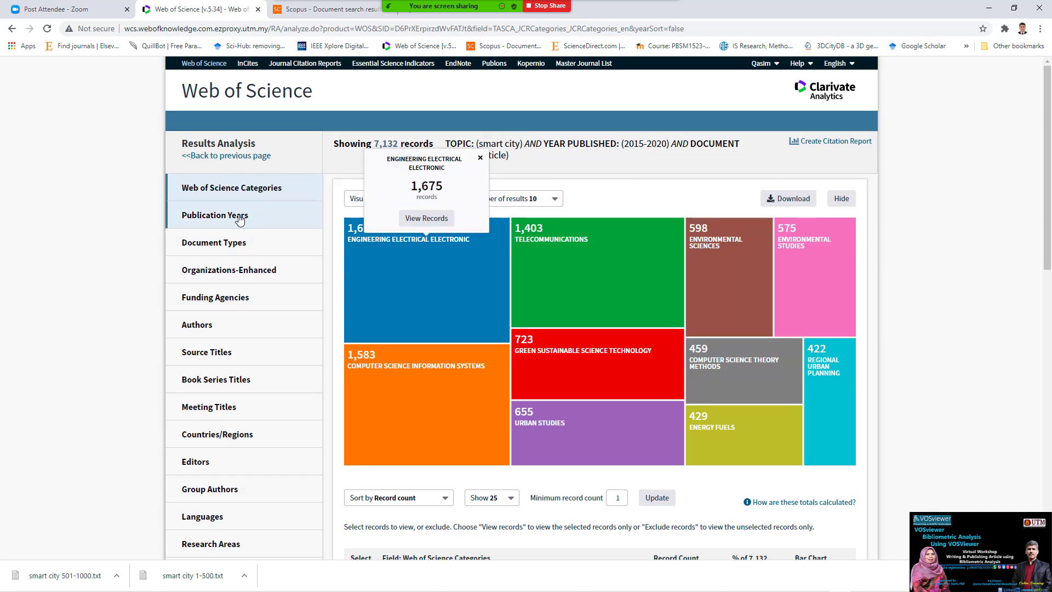
{"action": "mouse_move", "coordinate": [256, 281]}
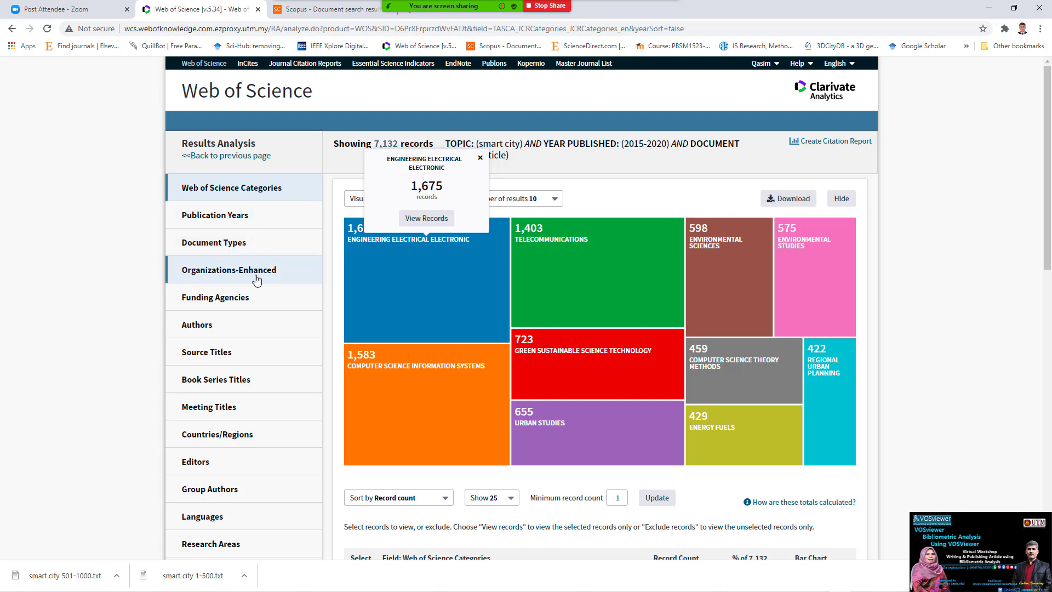
{"action": "mouse_move", "coordinate": [237, 442]}
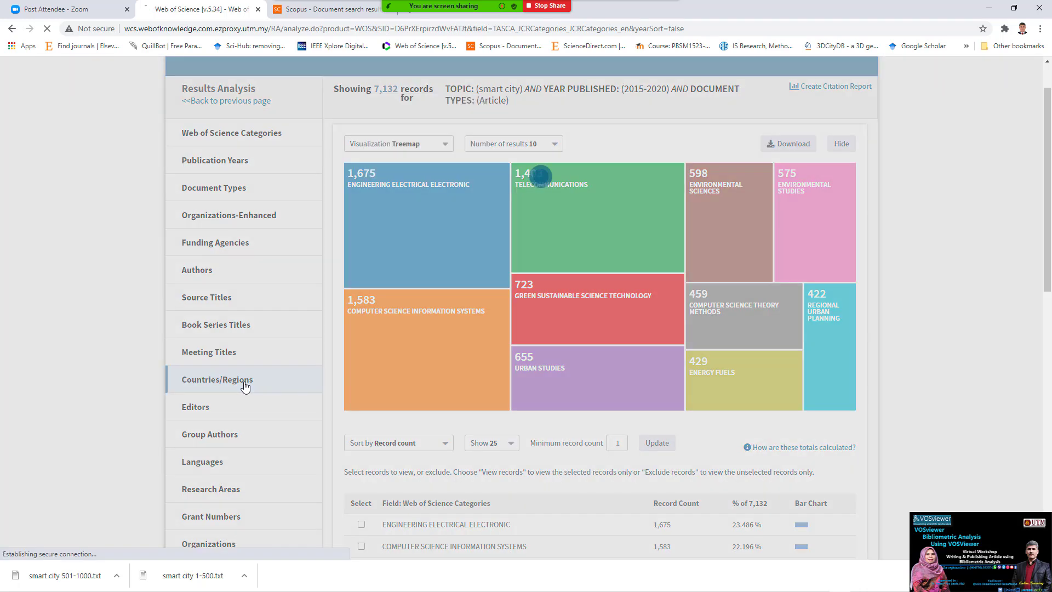
{"action": "left_click", "coordinate": [217, 379]}
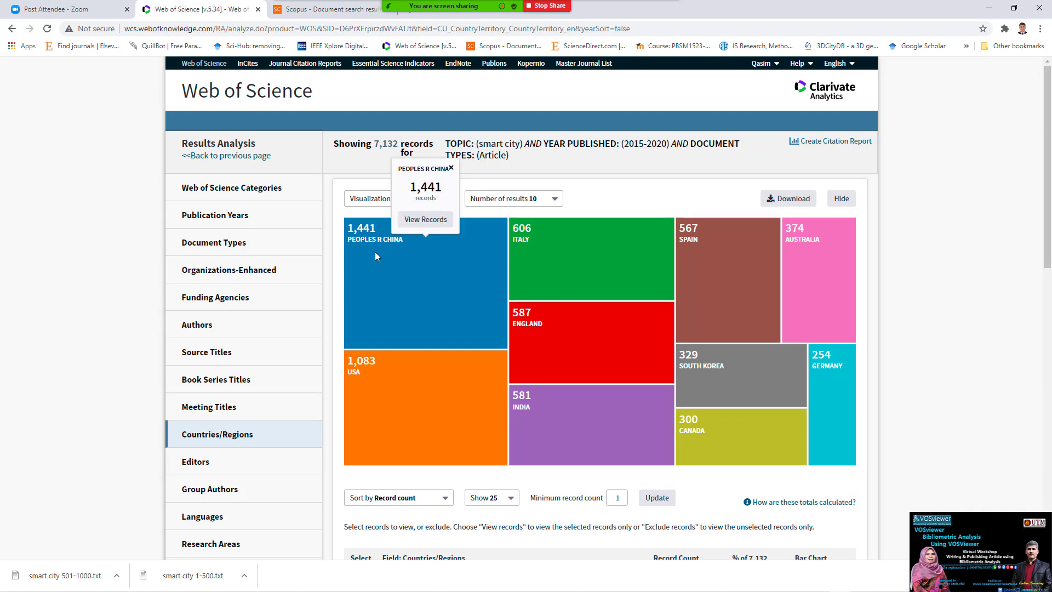
{"action": "mouse_move", "coordinate": [419, 272]}
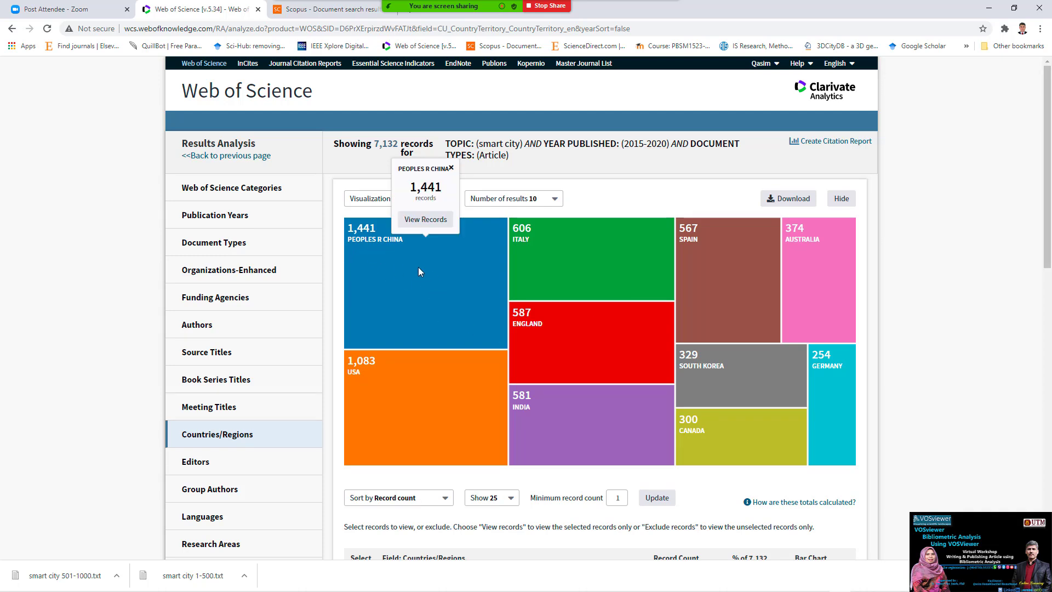
{"action": "mouse_move", "coordinate": [405, 298]}
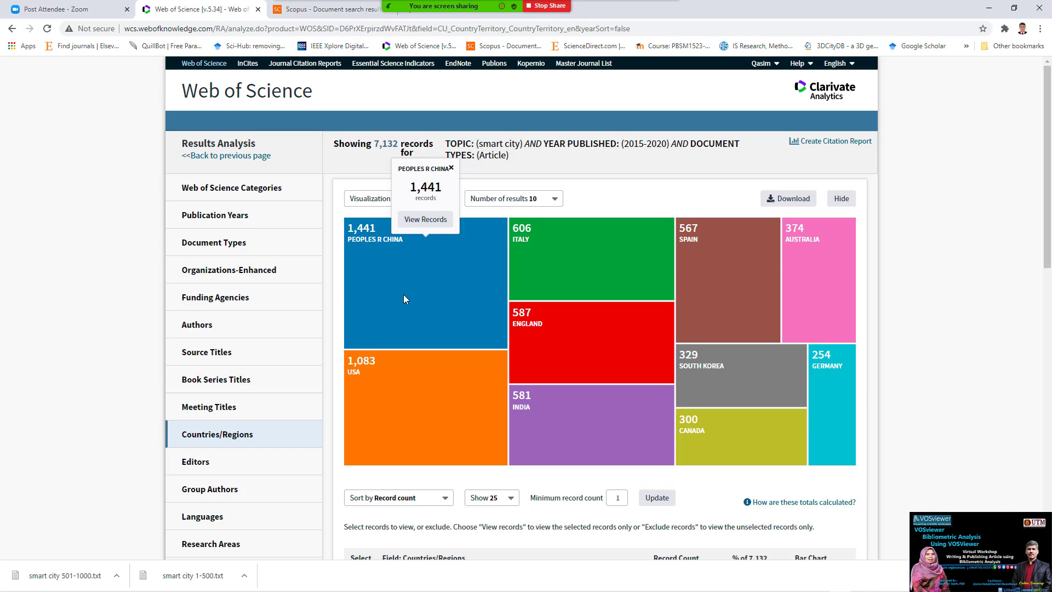
{"action": "mouse_move", "coordinate": [399, 358]}
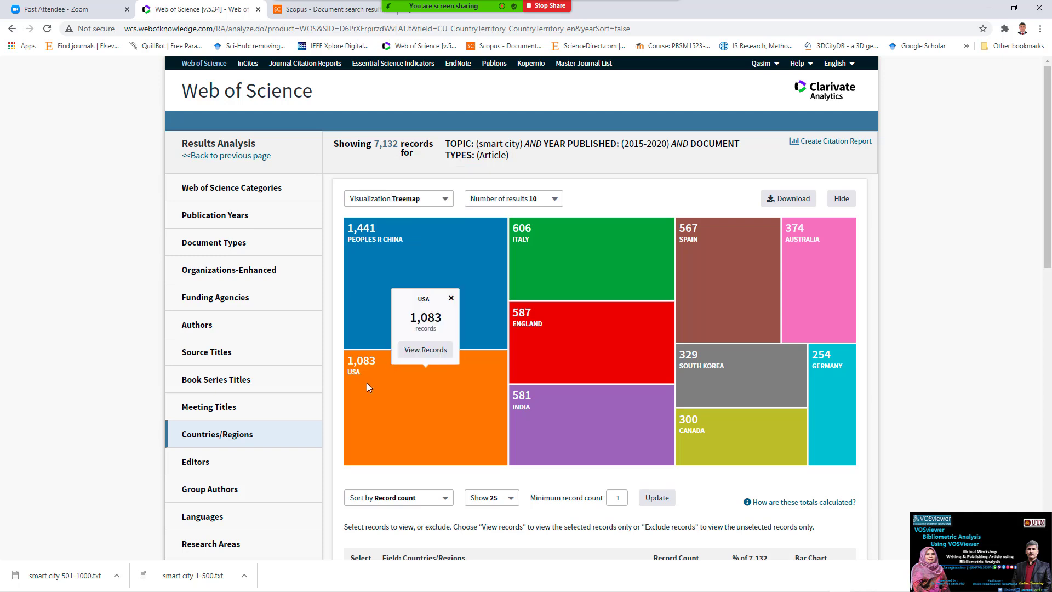
{"action": "mouse_move", "coordinate": [372, 385]}
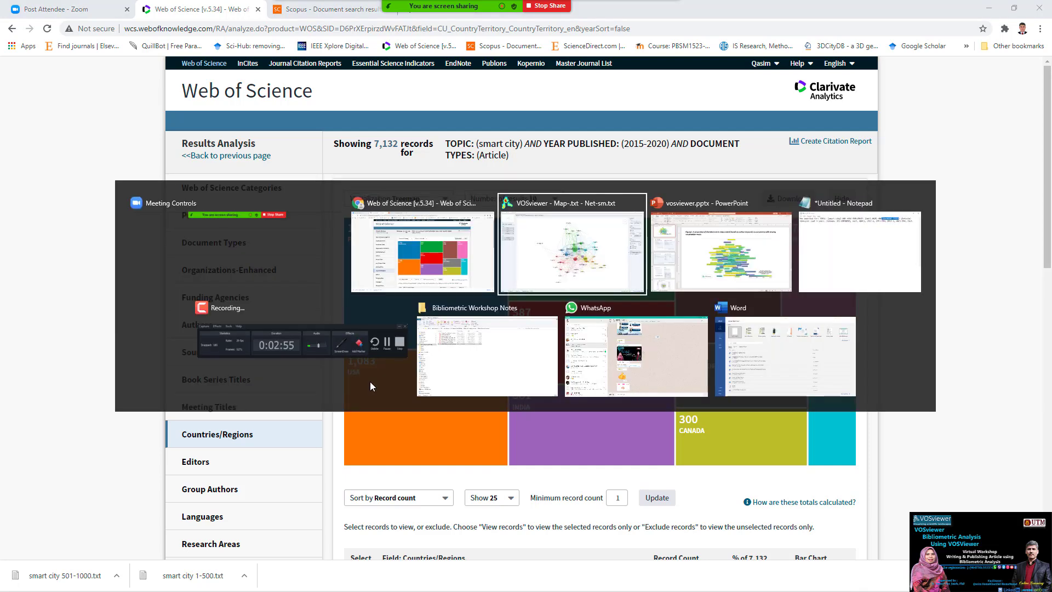
{"action": "left_click", "coordinate": [572, 244]}
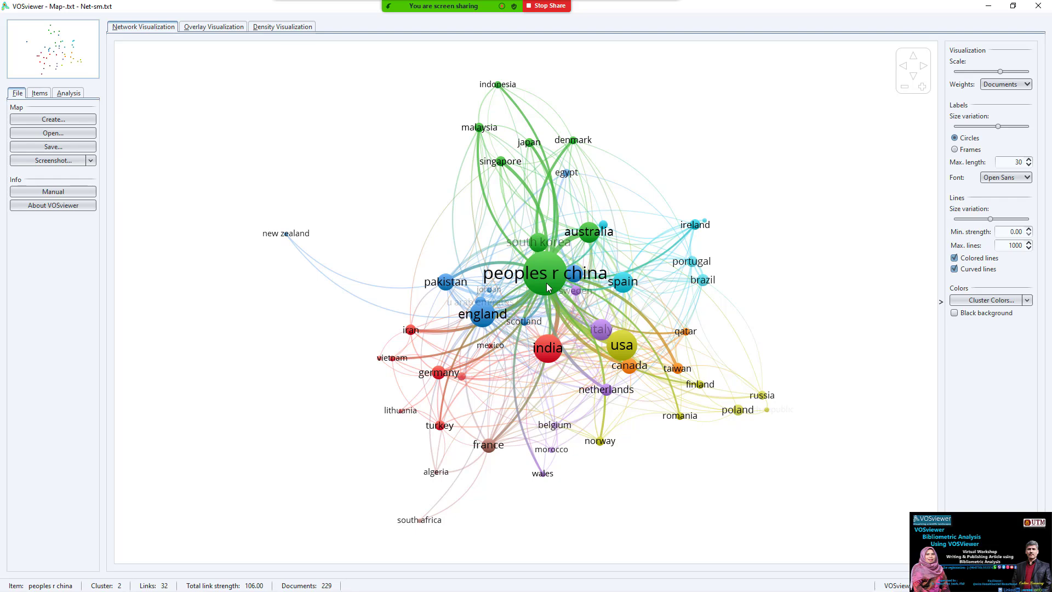
{"action": "key", "text": "alt+tab"}
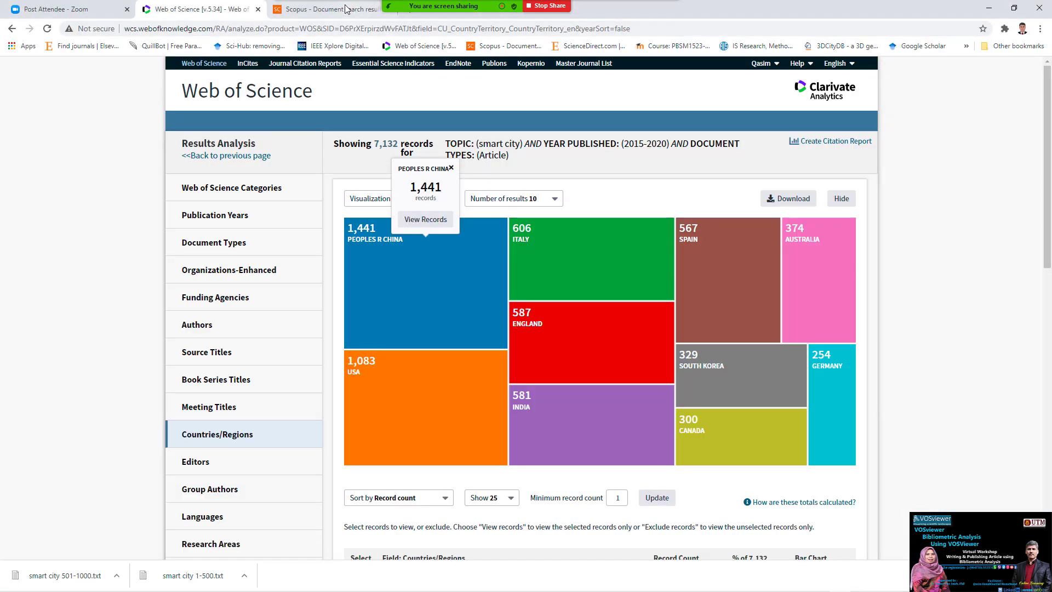
Step: Start Scopus's Analyze search results for the 29,637 documents, then return to the Web of Science country results
{"action": "left_click", "coordinate": [330, 9]}
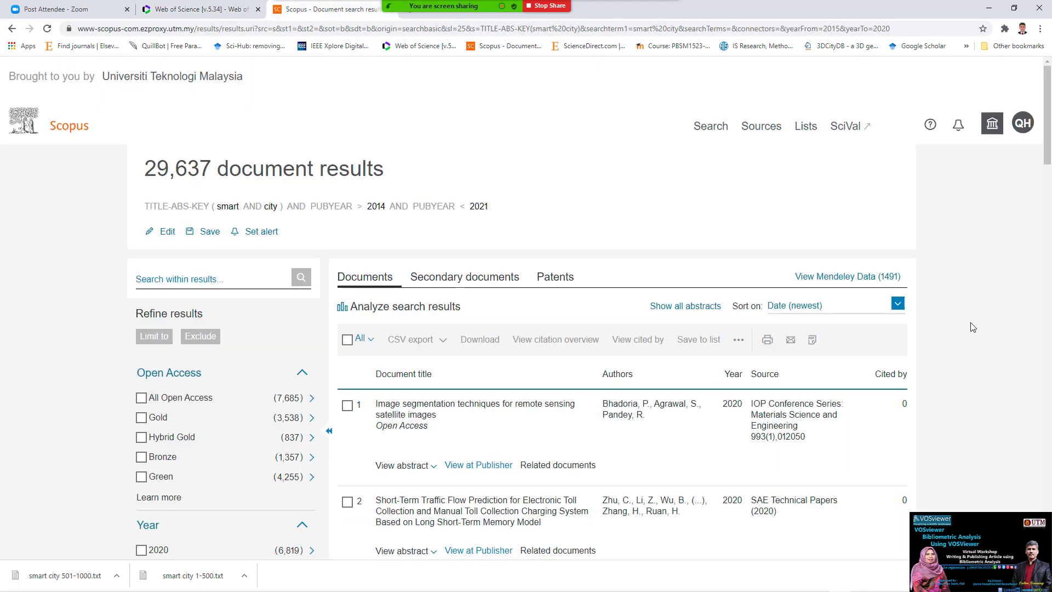
{"action": "left_click", "coordinate": [405, 306]}
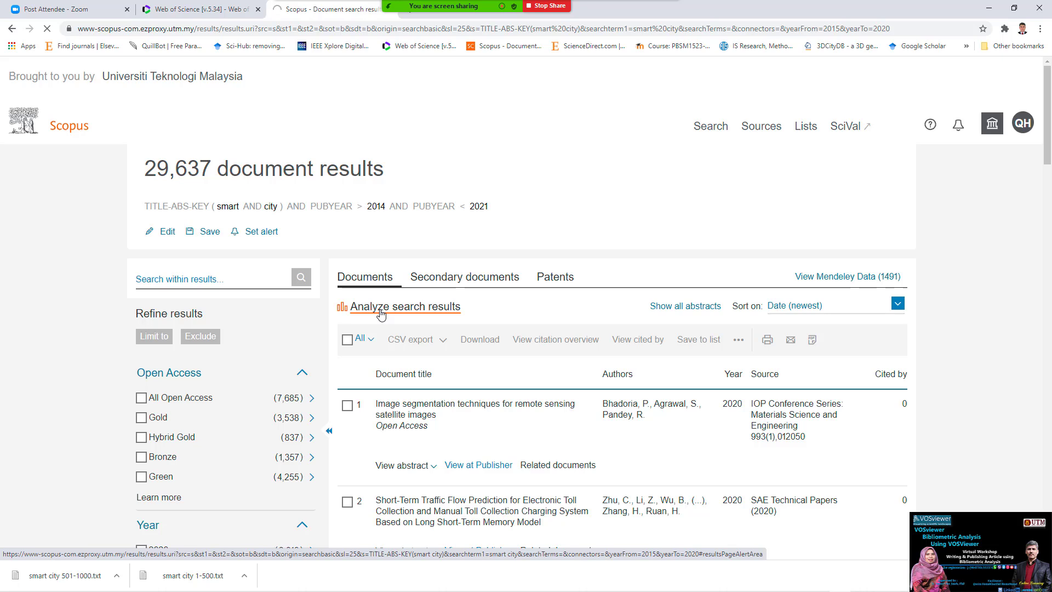
{"action": "left_click", "coordinate": [406, 307]}
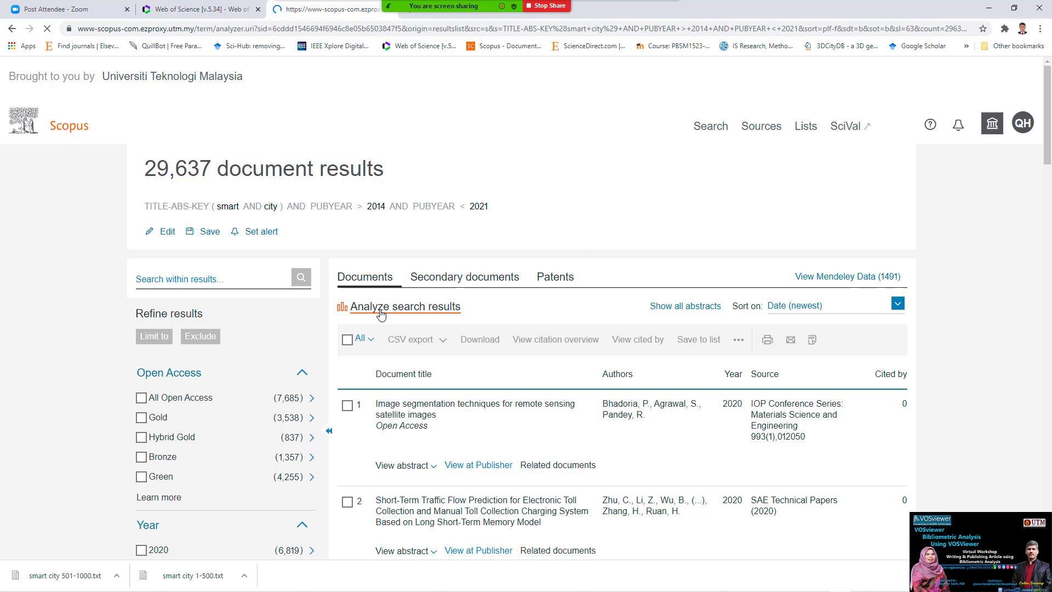
{"action": "left_click", "coordinate": [405, 307]}
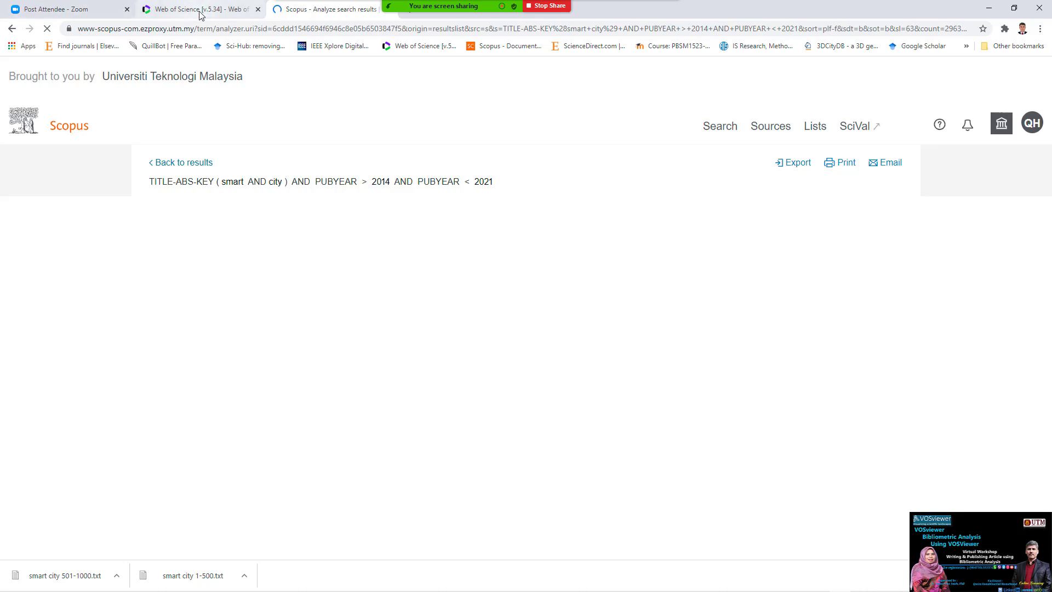
{"action": "left_click", "coordinate": [193, 9]}
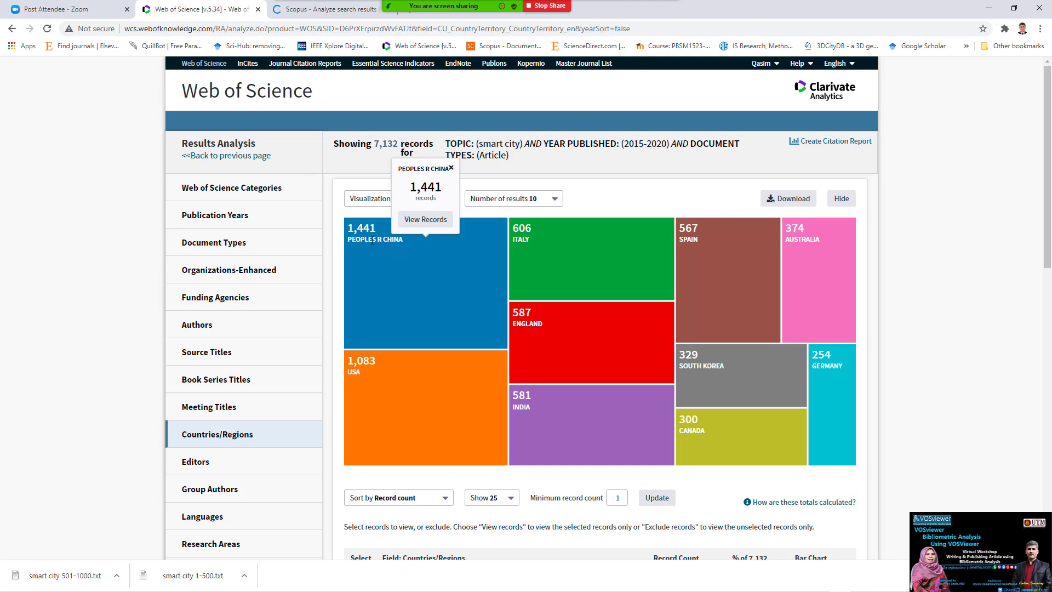
{"action": "scroll", "scroll_direction": "down", "scroll_amount": 3}
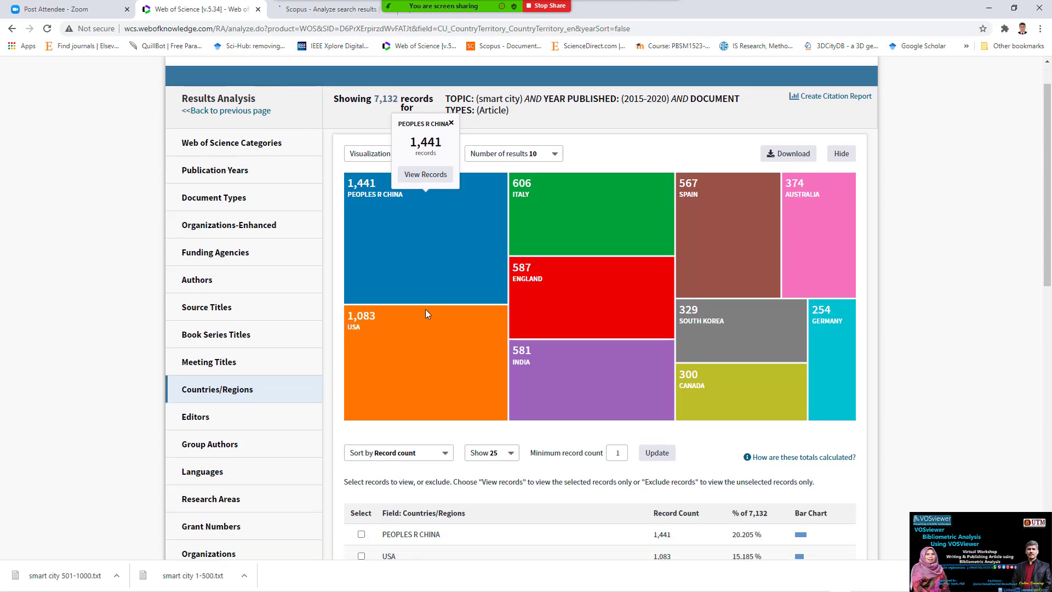
{"action": "scroll", "scroll_direction": "down", "scroll_amount": 3}
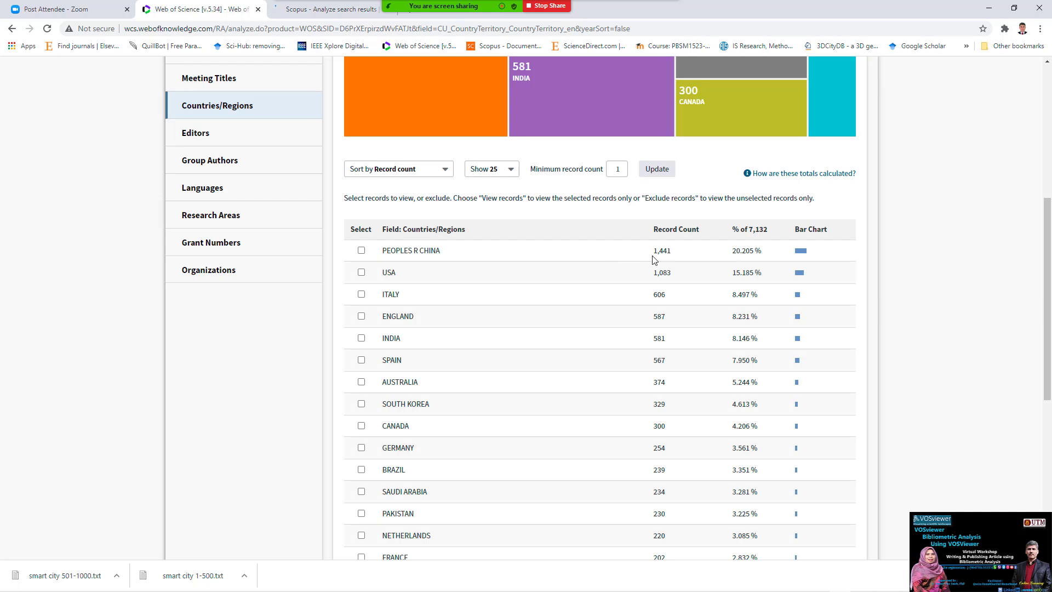
{"action": "mouse_move", "coordinate": [670, 261]}
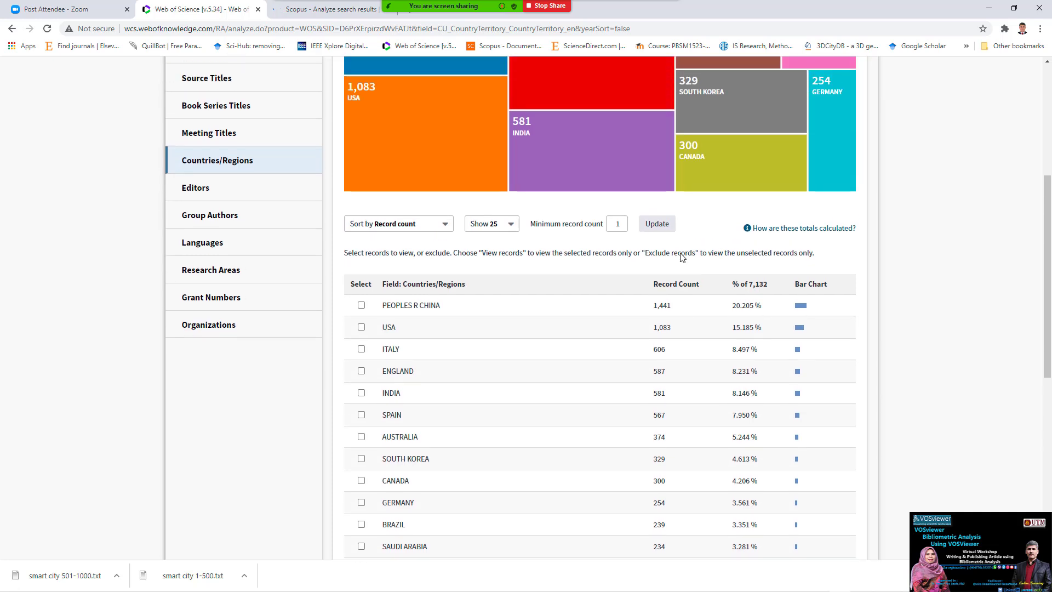
{"action": "mouse_move", "coordinate": [710, 307]}
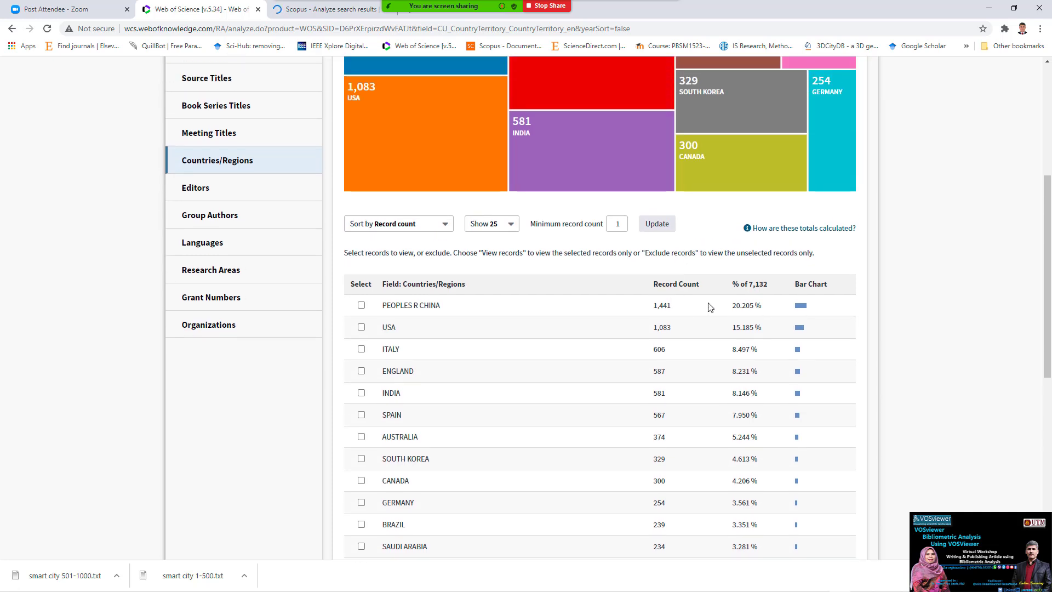
{"action": "mouse_move", "coordinate": [756, 313]}
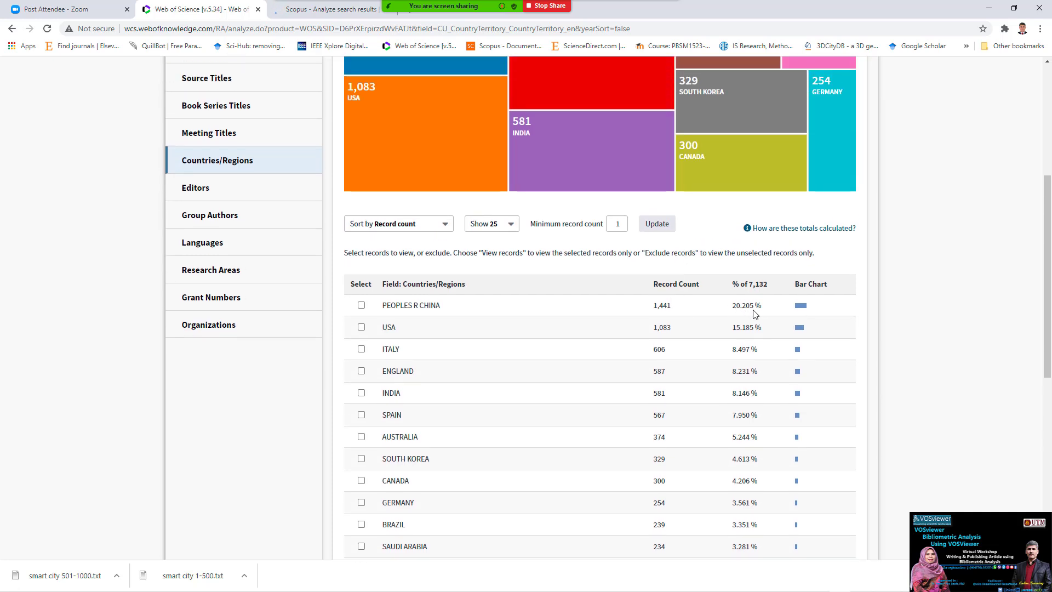
{"action": "mouse_move", "coordinate": [644, 318]}
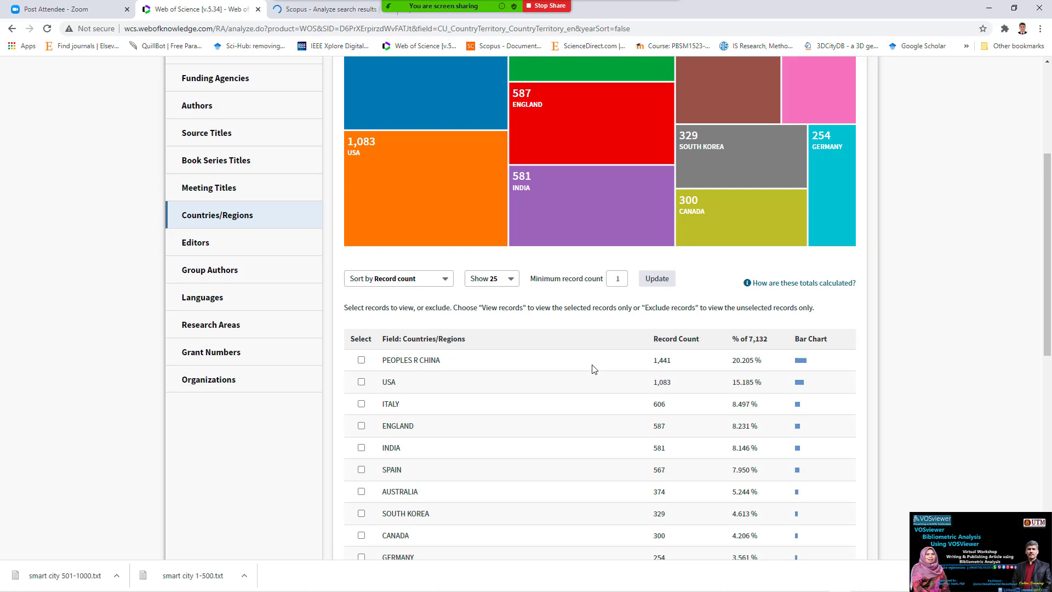
{"action": "mouse_move", "coordinate": [571, 574]}
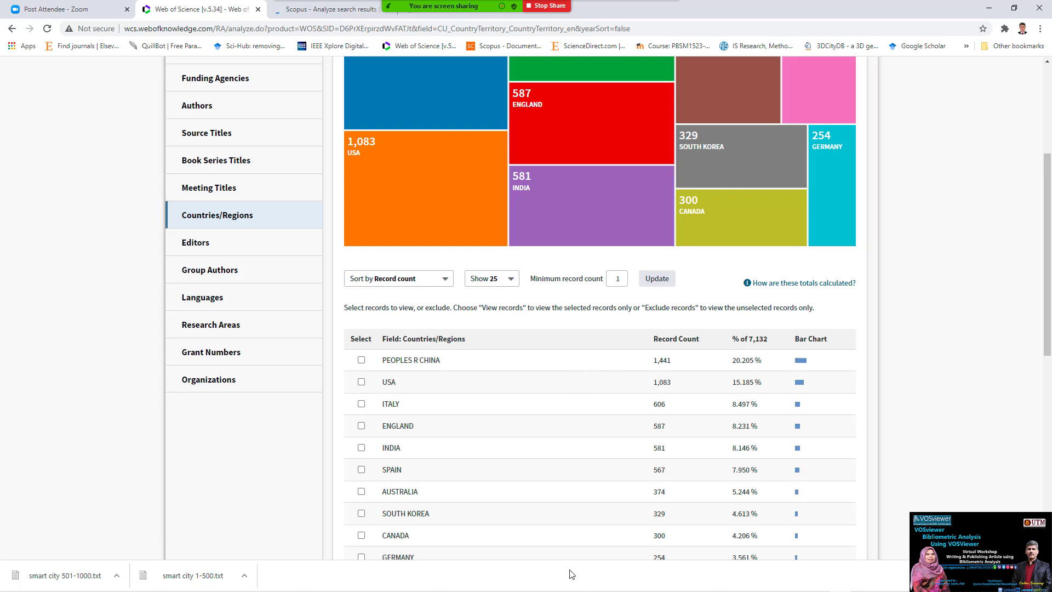
{"action": "mouse_move", "coordinate": [190, 285]}
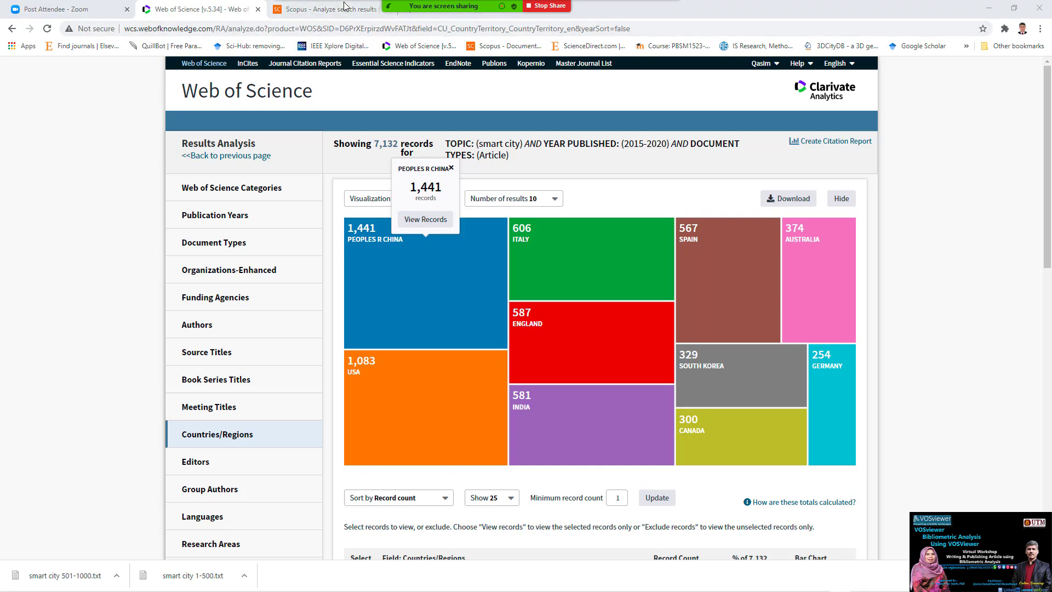
Step: Scroll the Scopus analysis past documents by year to the Documents by country/territory chart led by China
{"action": "left_click", "coordinate": [324, 10]}
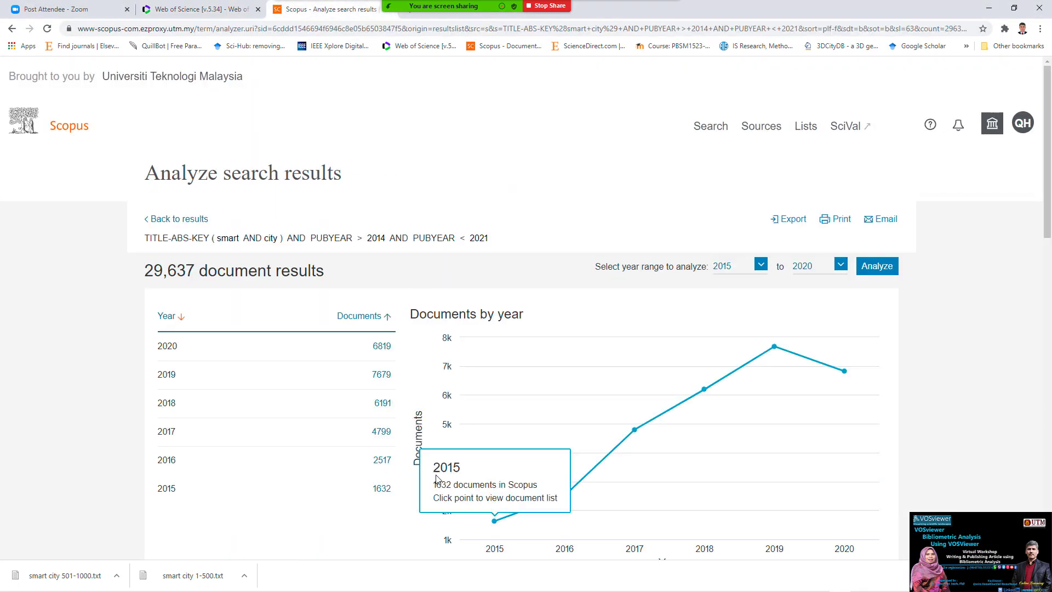
{"action": "scroll", "scroll_direction": "down", "scroll_amount": 3}
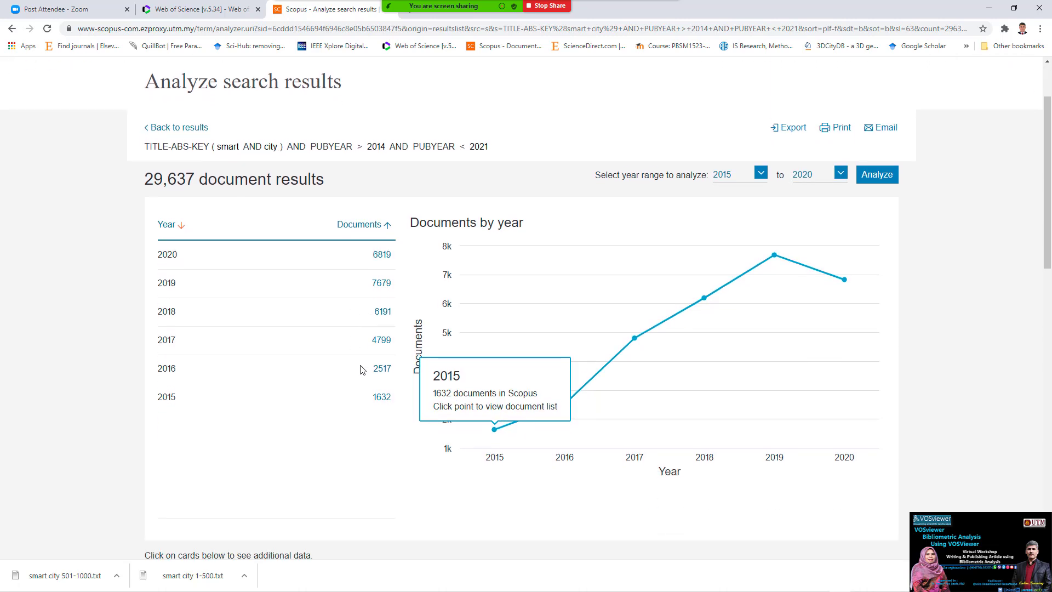
{"action": "scroll", "scroll_direction": "down", "scroll_amount": 3}
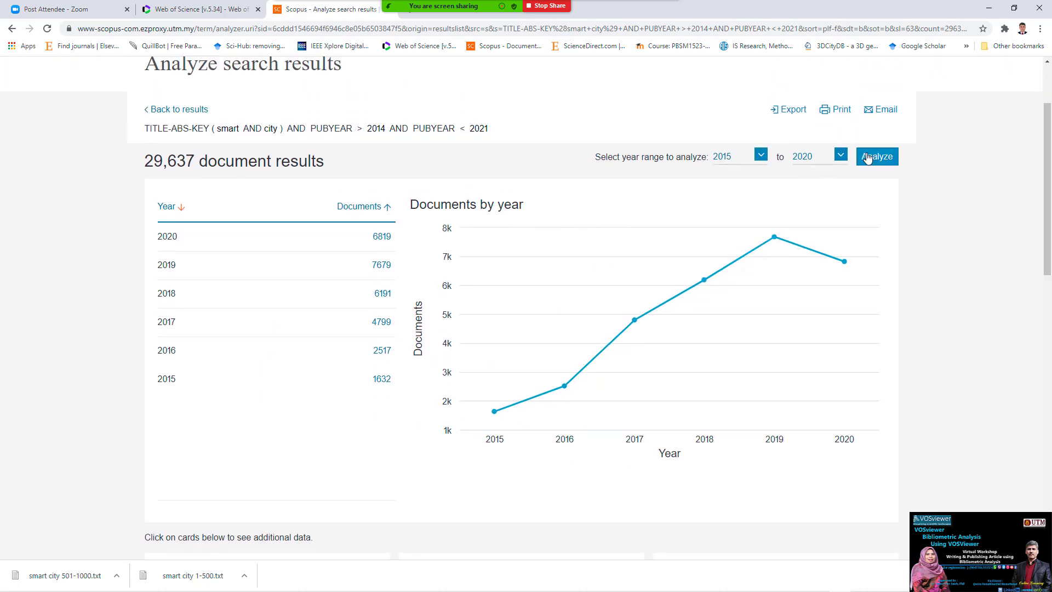
{"action": "scroll", "scroll_direction": "down", "scroll_amount": 3}
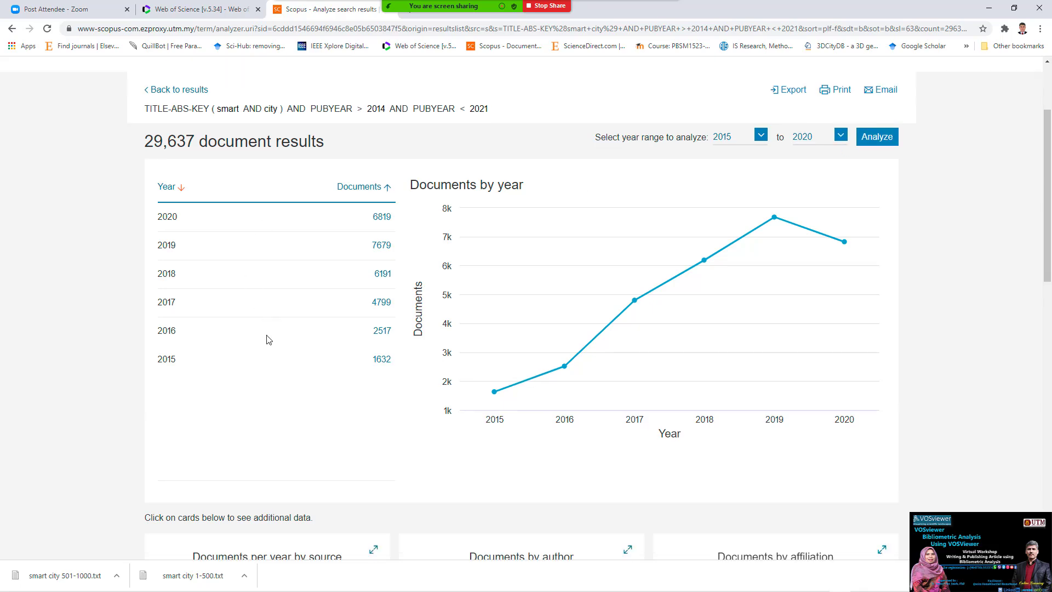
{"action": "scroll", "scroll_direction": "down", "scroll_amount": 3}
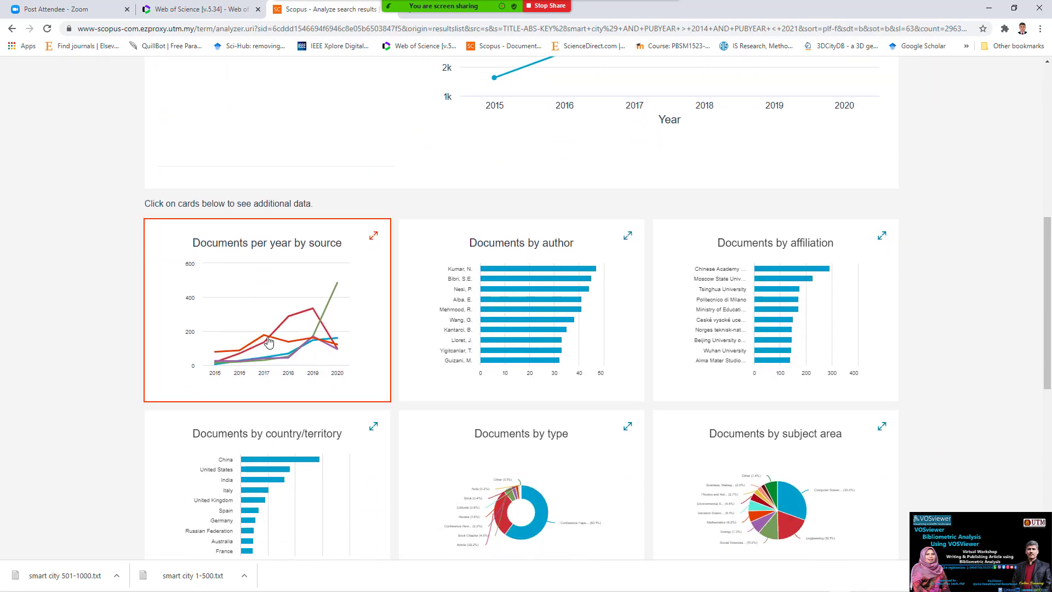
{"action": "scroll", "scroll_direction": "down", "scroll_amount": 3}
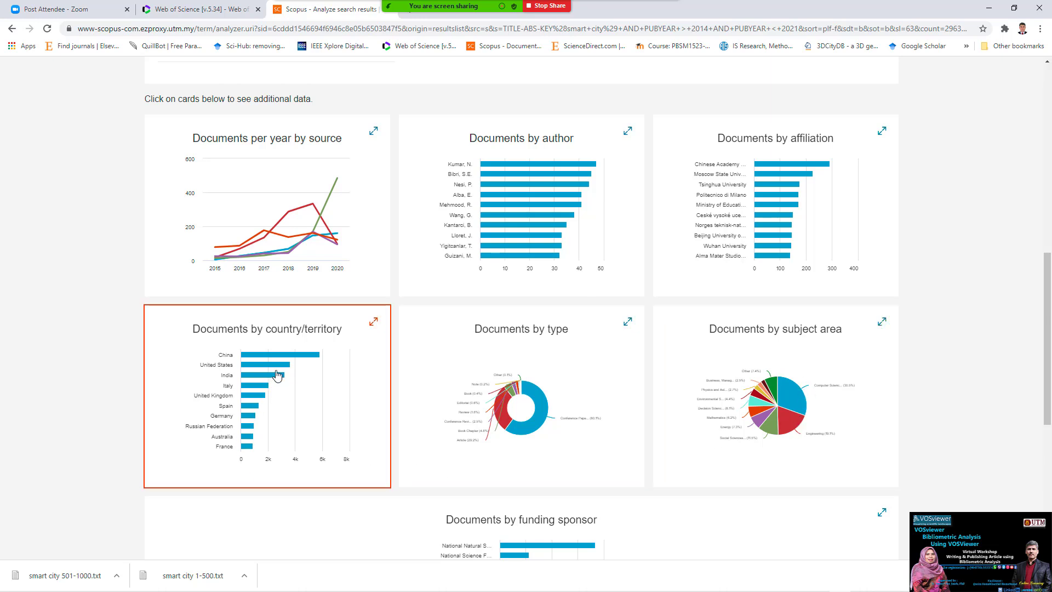
{"action": "mouse_move", "coordinate": [261, 389]}
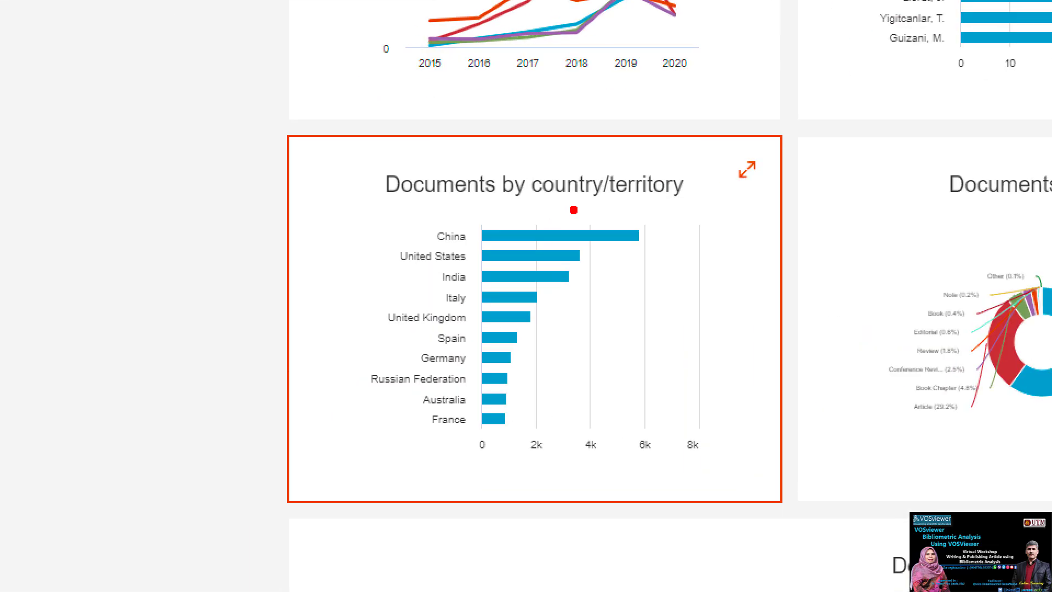
{"action": "left_click_drag", "start_coordinate": [588, 243], "coordinate": [734, 170]}
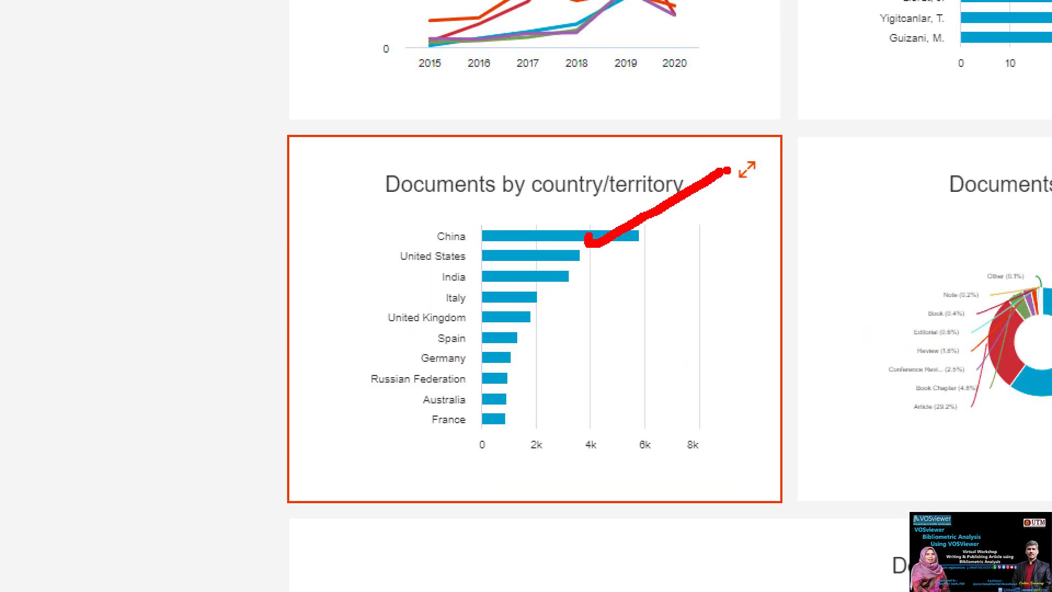